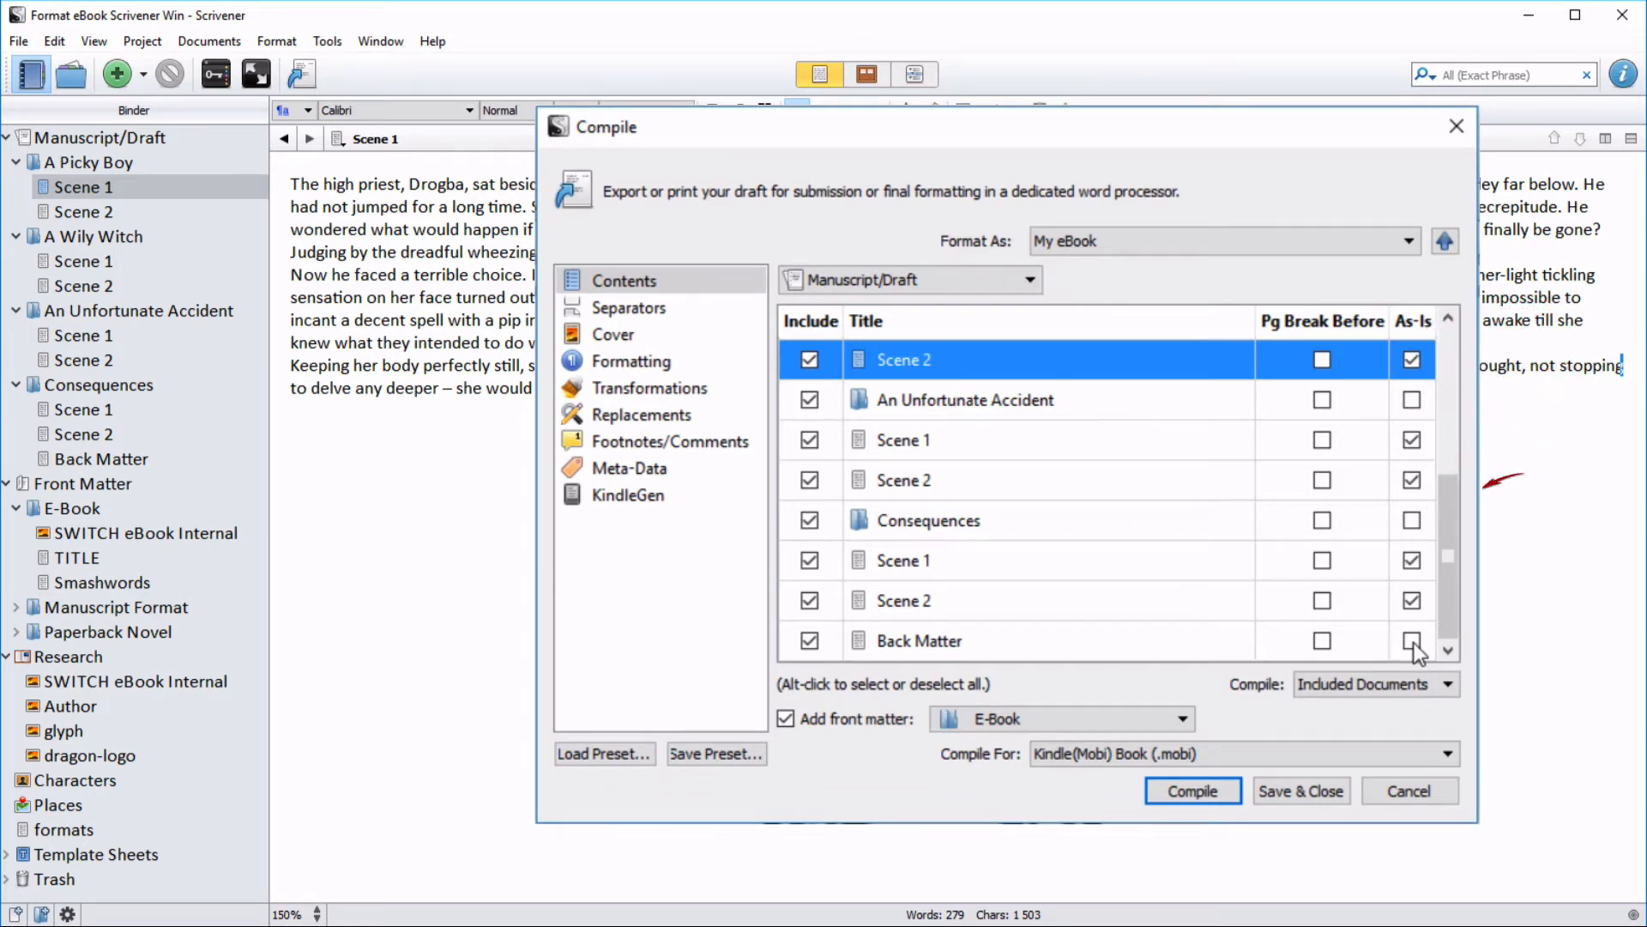
# Mark Back Matter to compile As-Is in the Compile Contents list.
pyautogui.click(1408, 790)
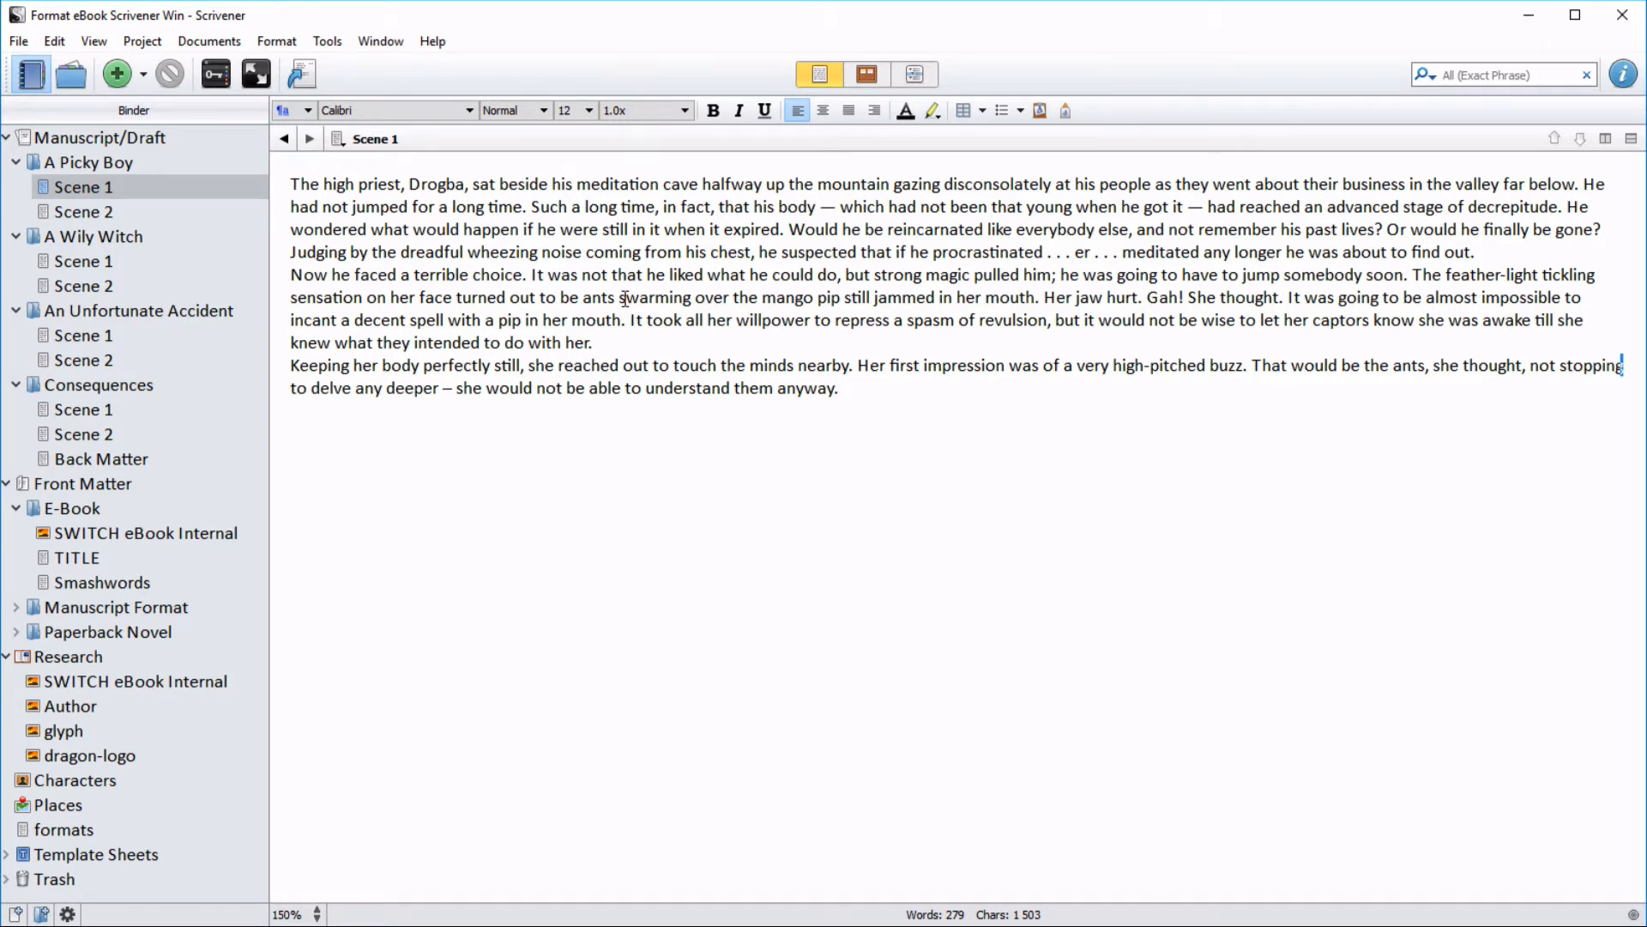
# Set all of Scene 1's text to Arial 12 pt with 1.0x line spacing.
pyautogui.press('ctrl+a')
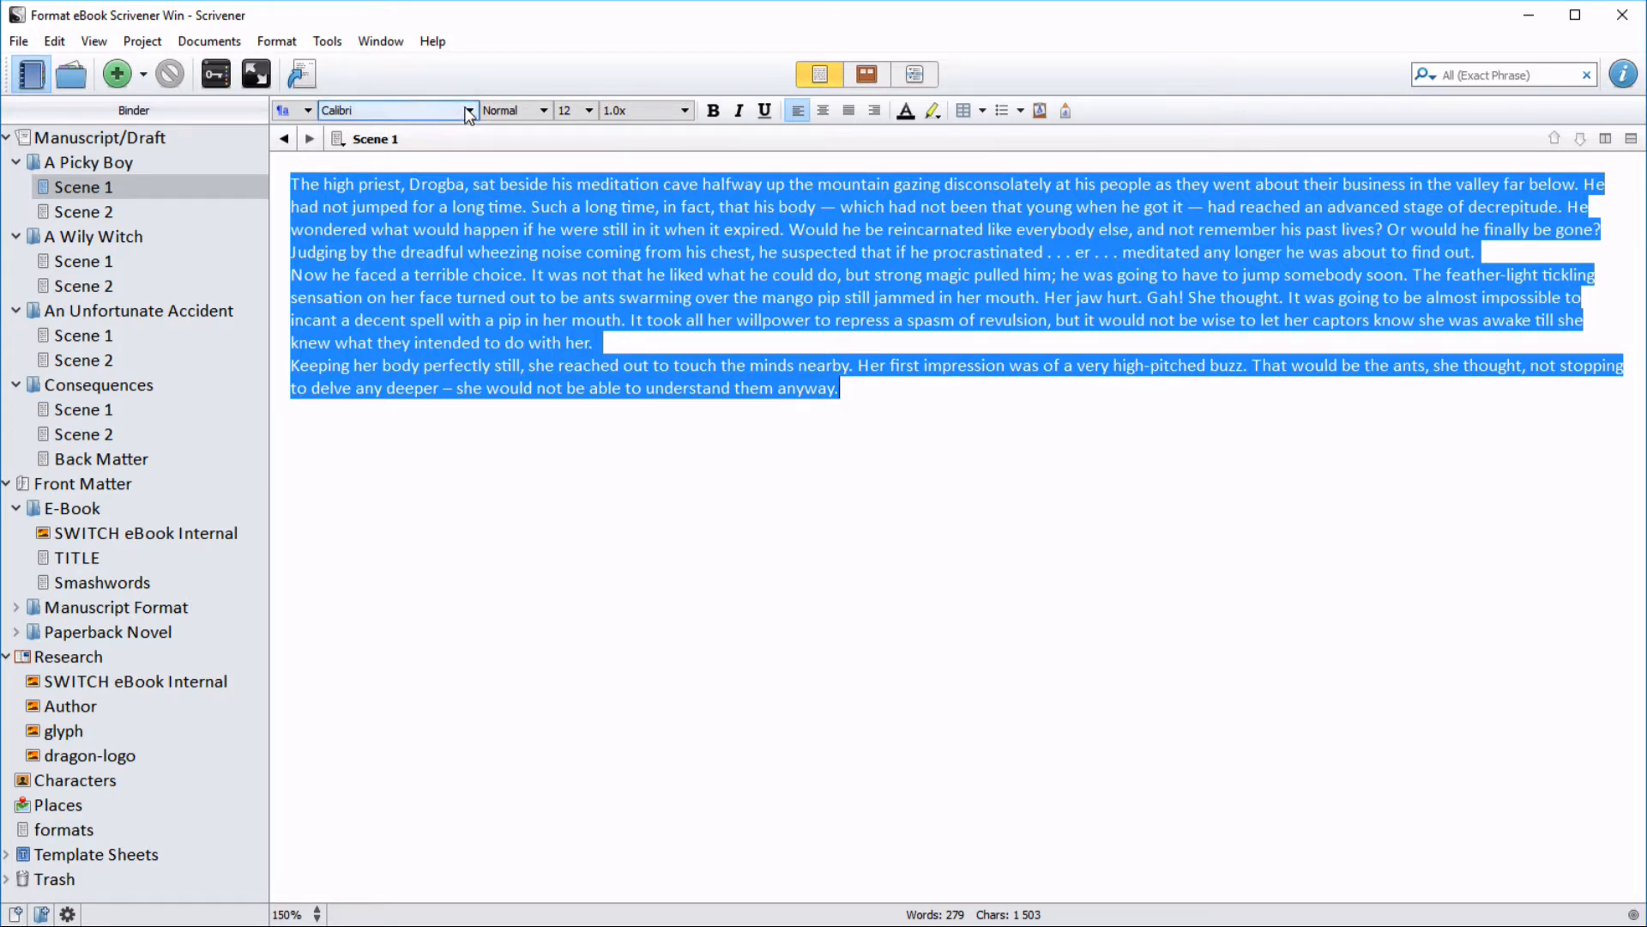
pyautogui.click(468, 109)
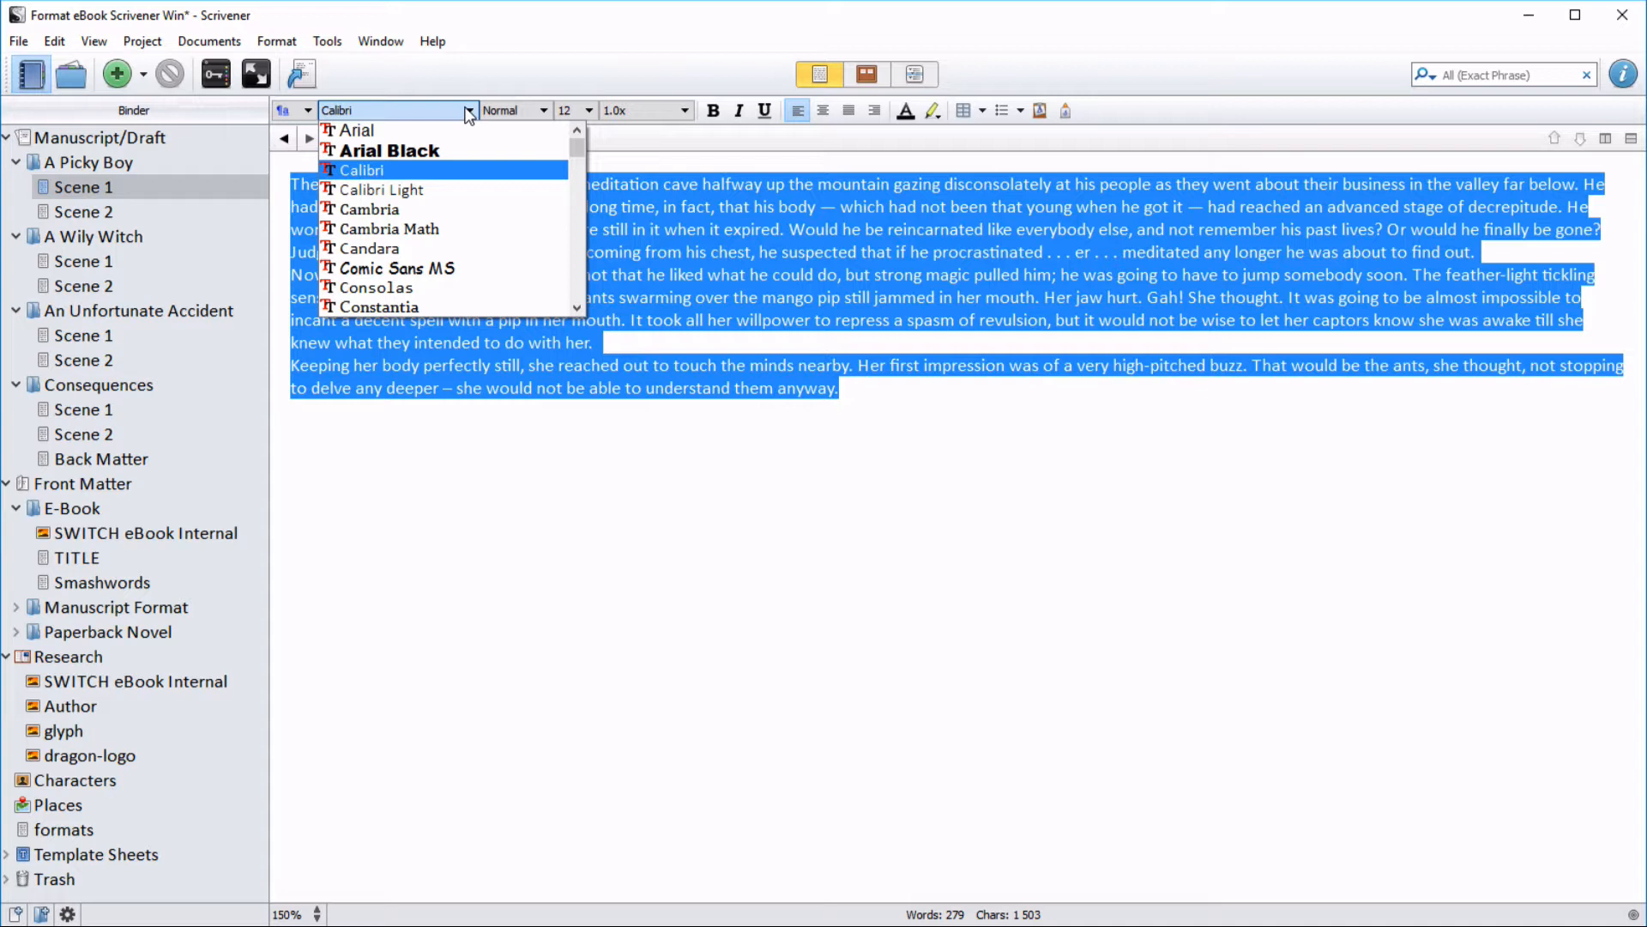
pyautogui.moveTo(357, 129)
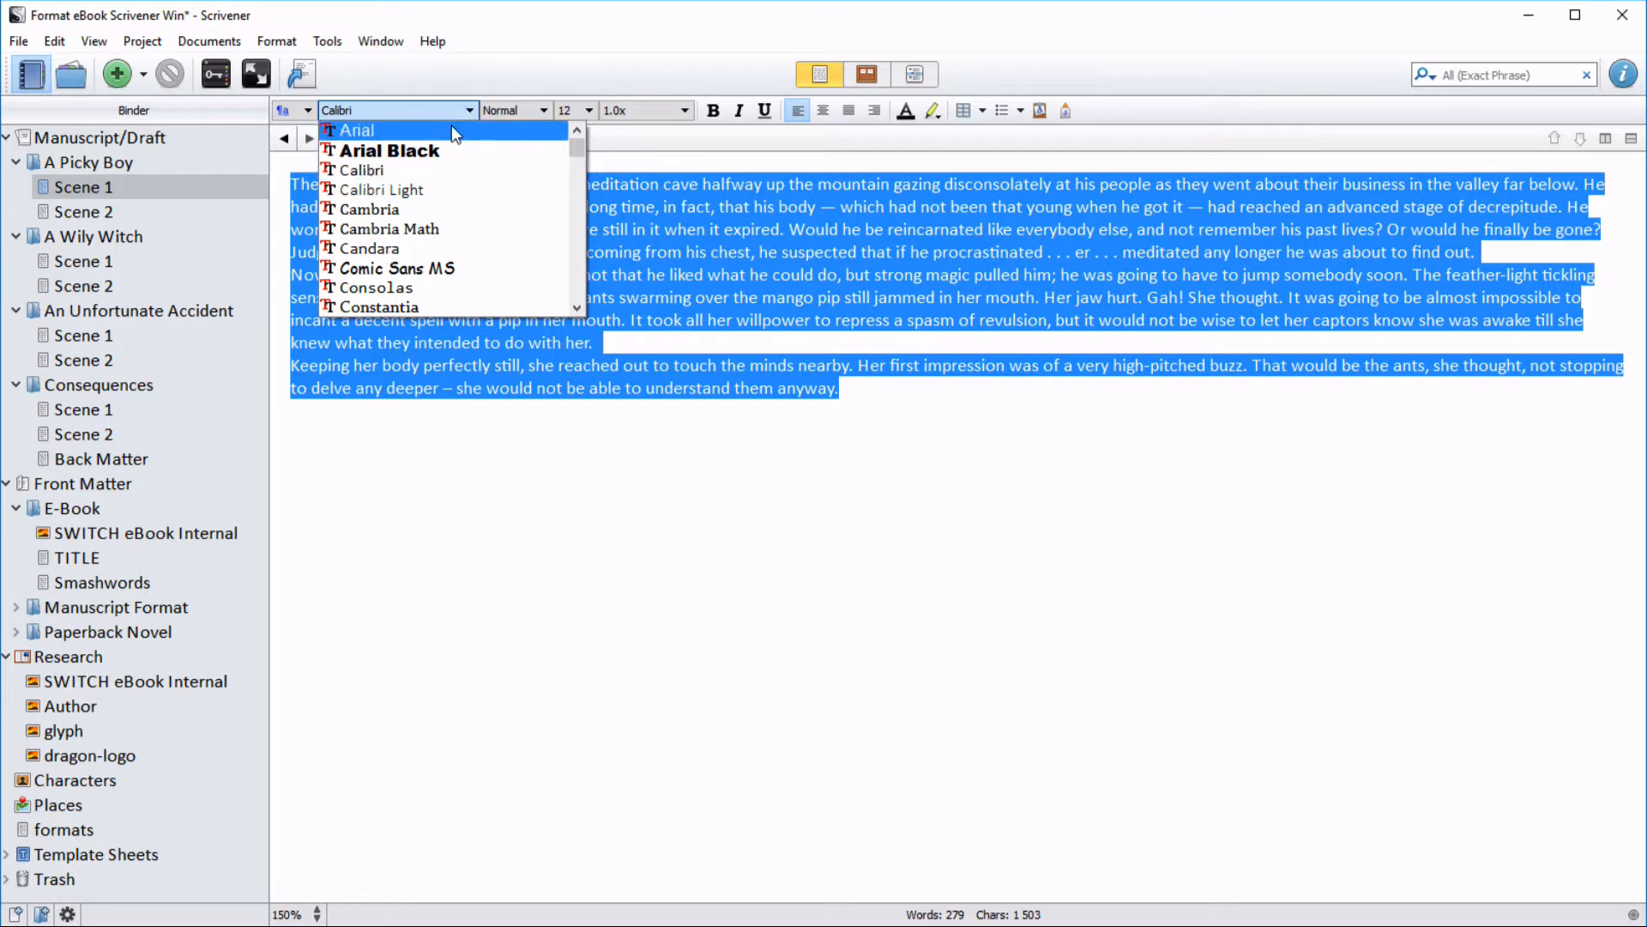
pyautogui.click(355, 130)
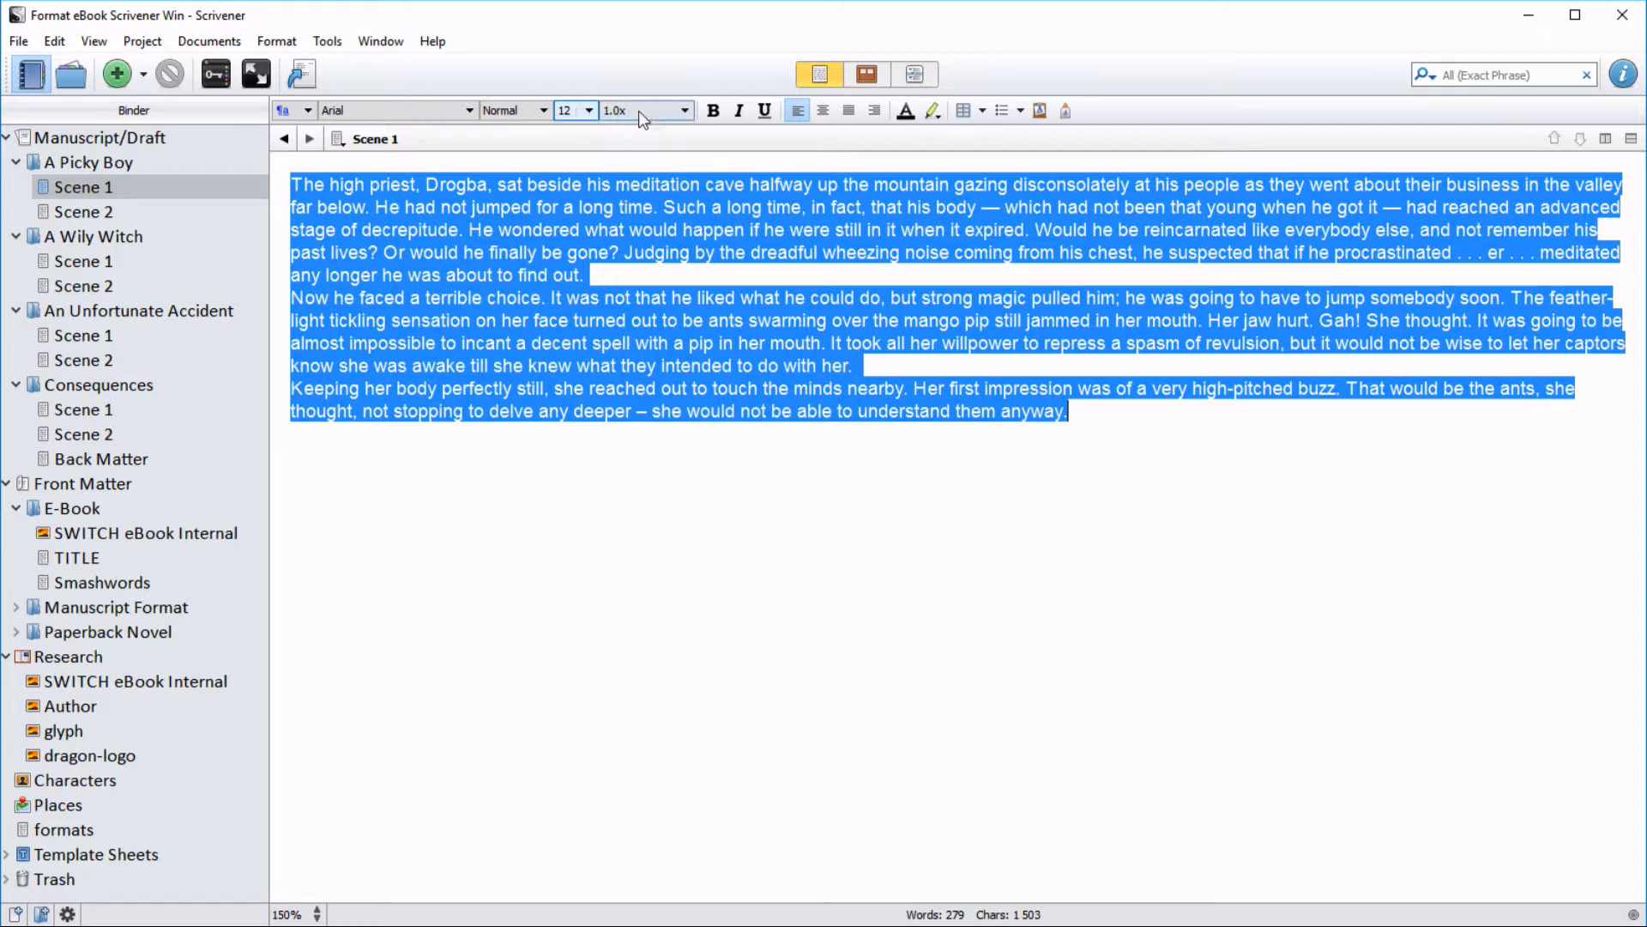
pyautogui.click(683, 111)
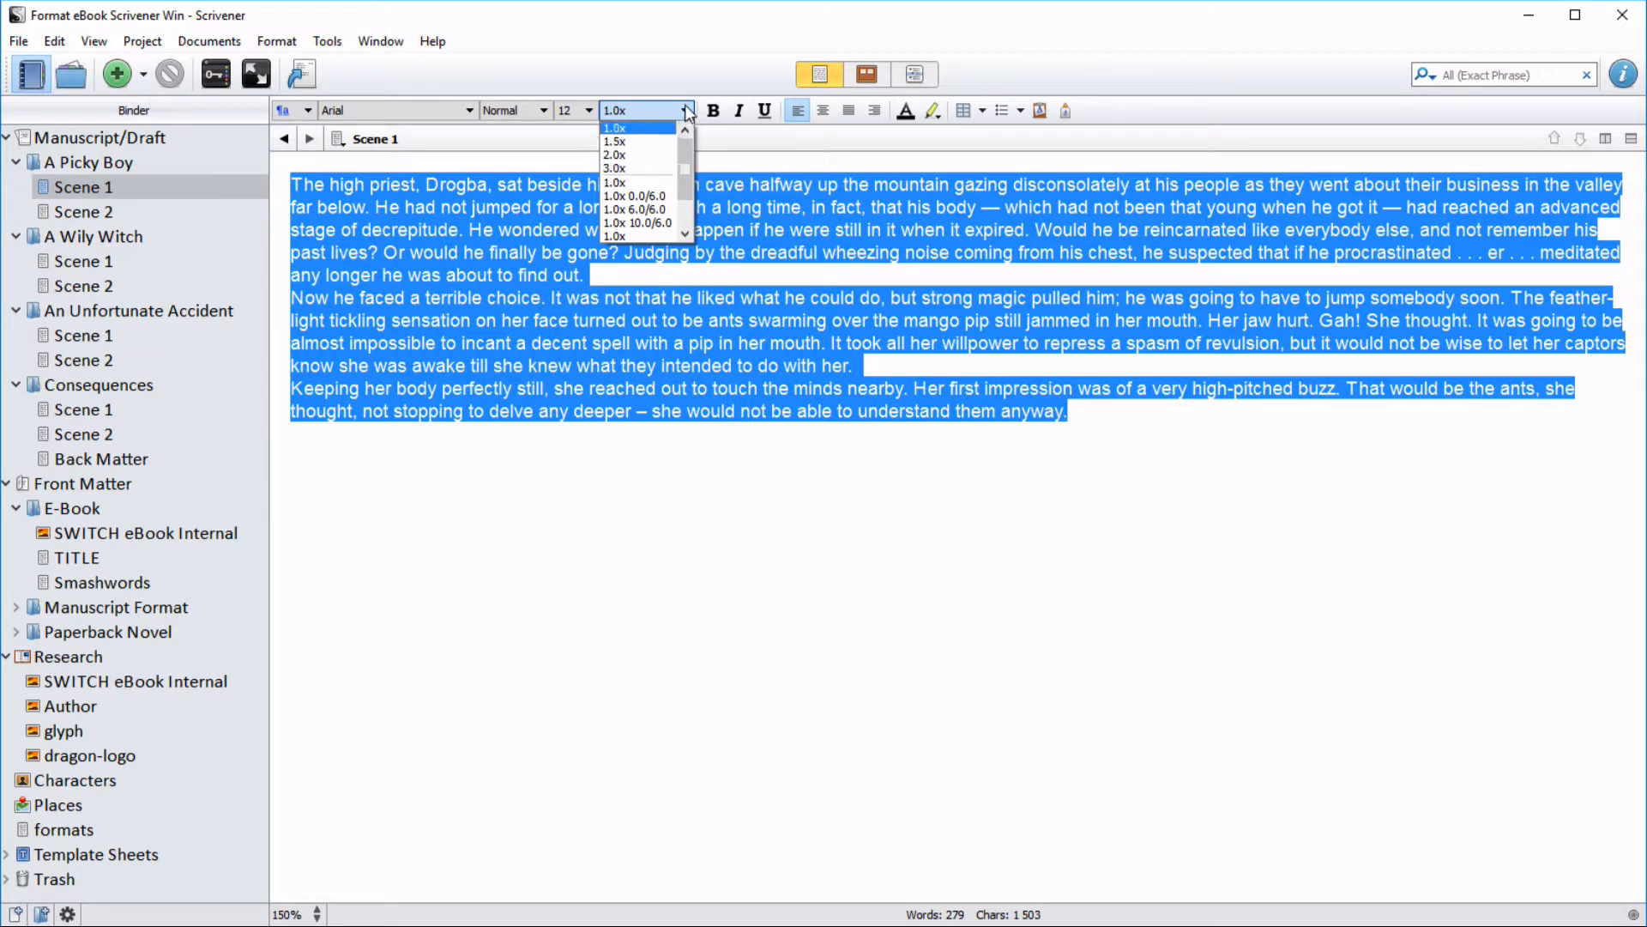
pyautogui.click(614, 127)
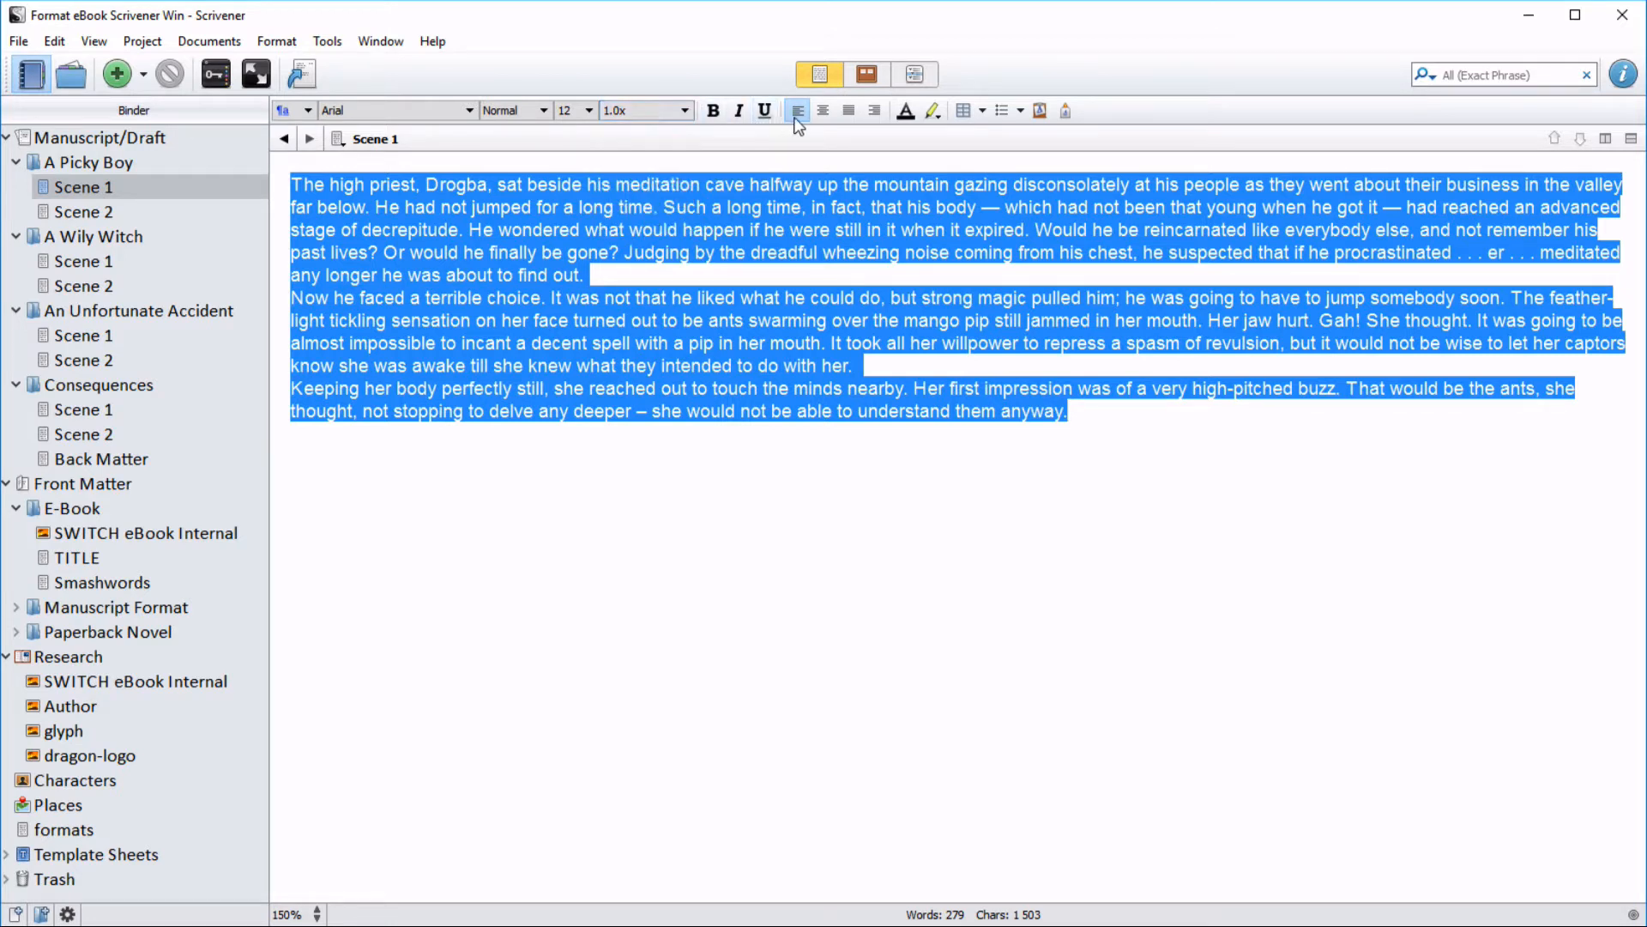
pyautogui.moveTo(797, 109)
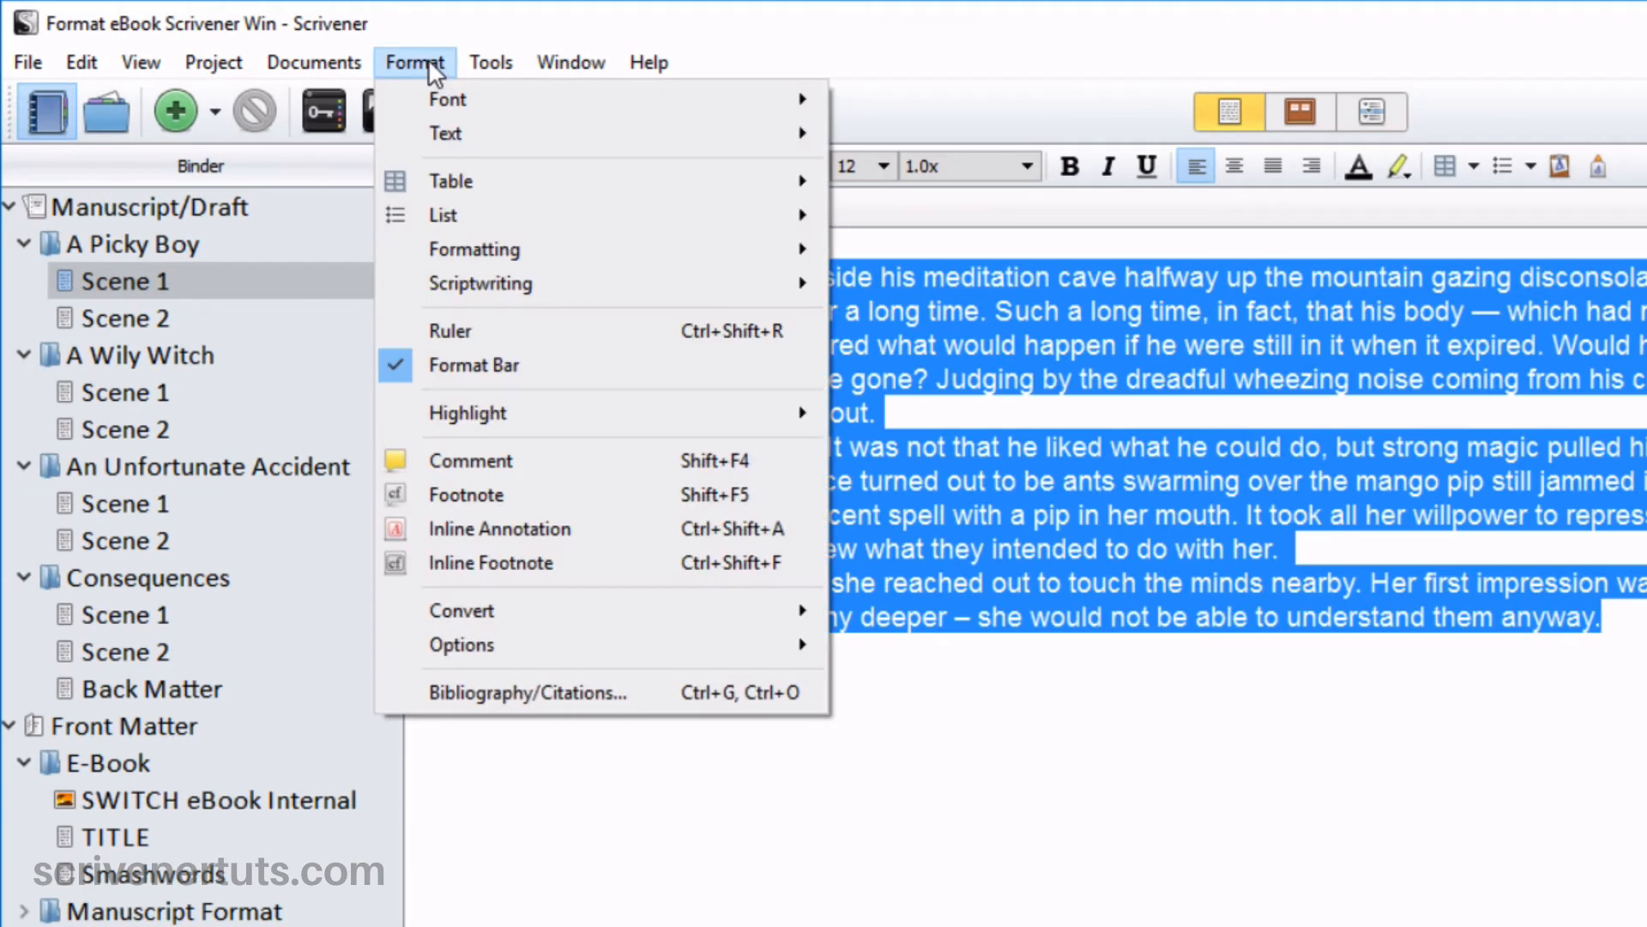
# Show the ruler and give Scene 1's paragraphs a 0.35-inch first-line indent.
pyautogui.click(413, 62)
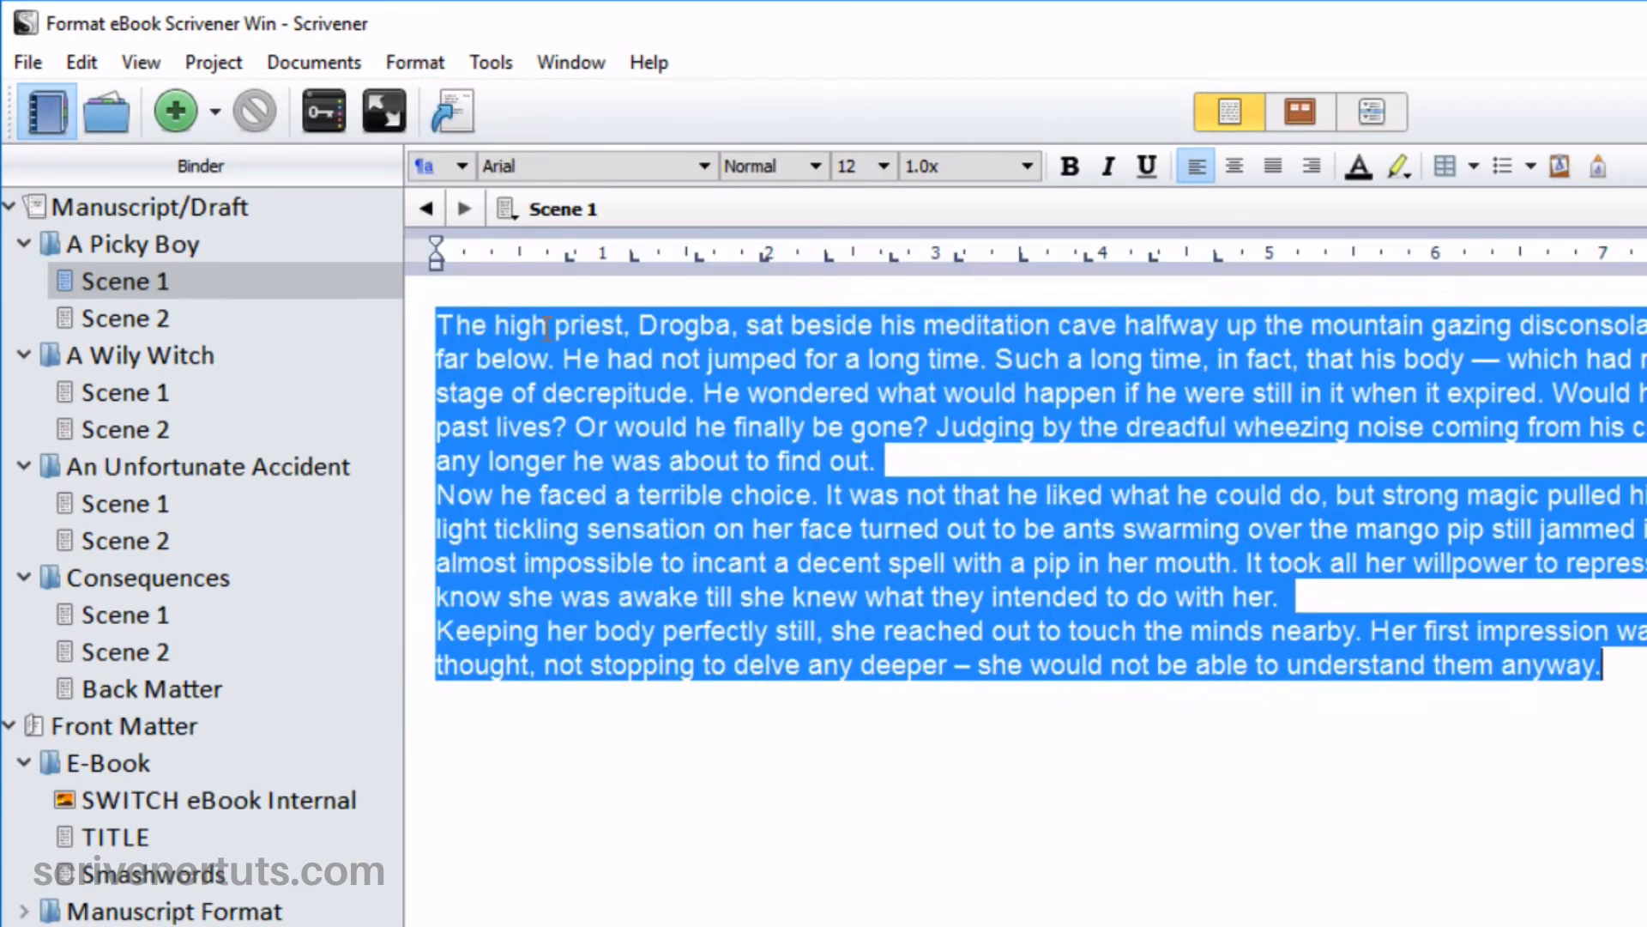
pyautogui.moveTo(436, 250)
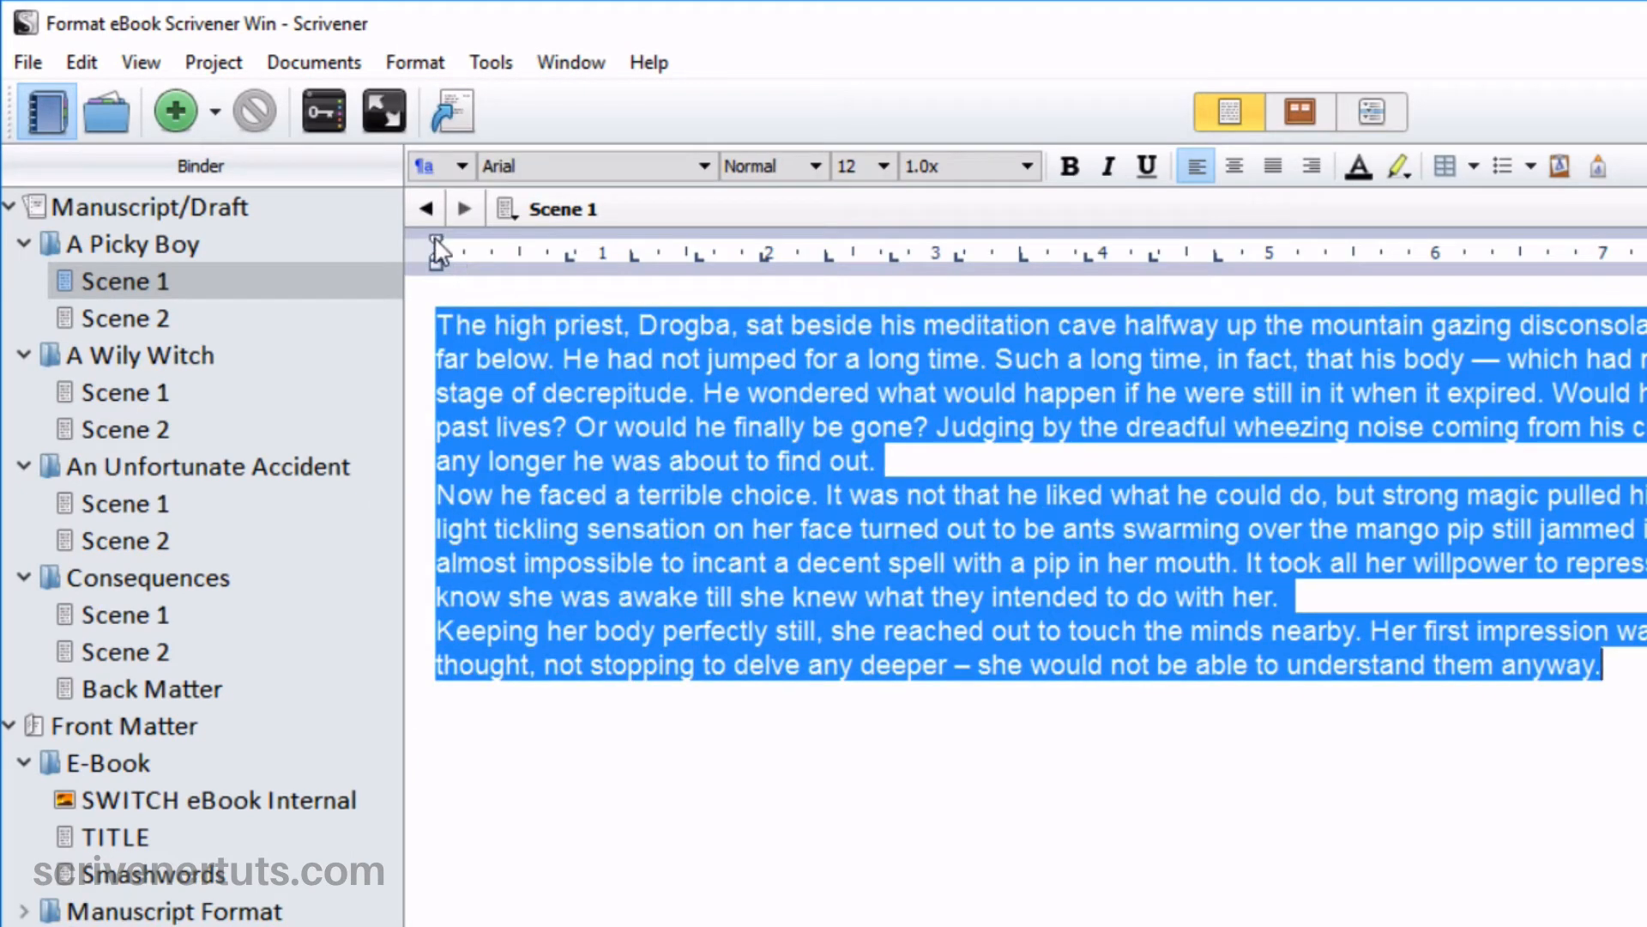
pyautogui.moveTo(436, 249); pyautogui.dragTo(494, 249)
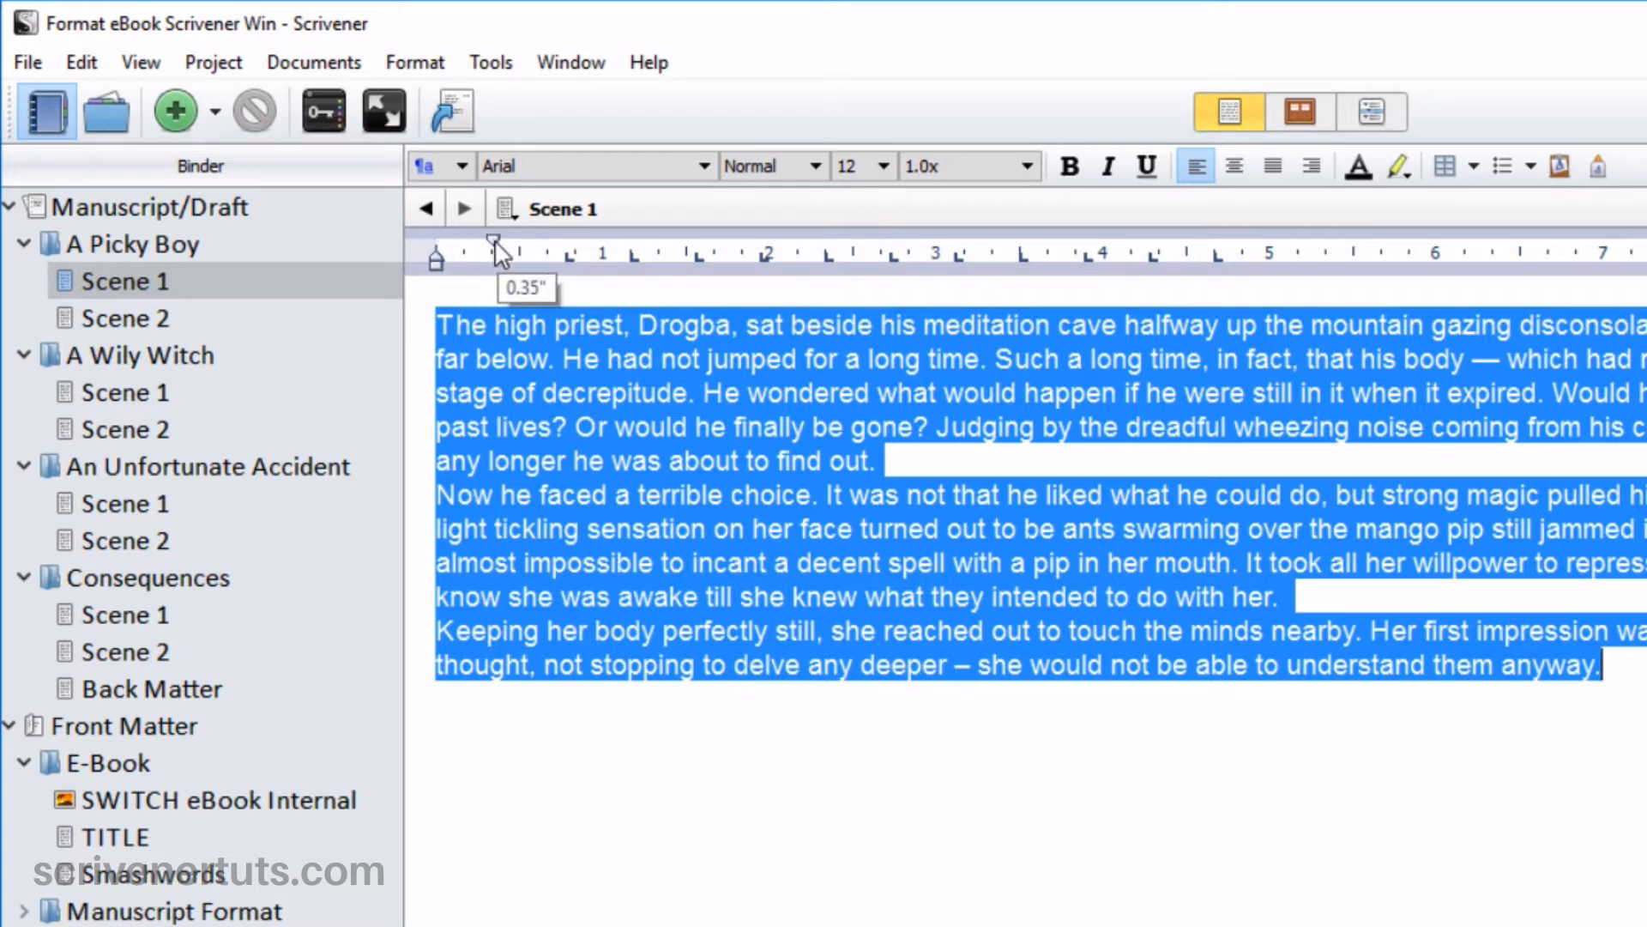
pyautogui.moveTo(494, 244); pyautogui.dragTo(504, 243)
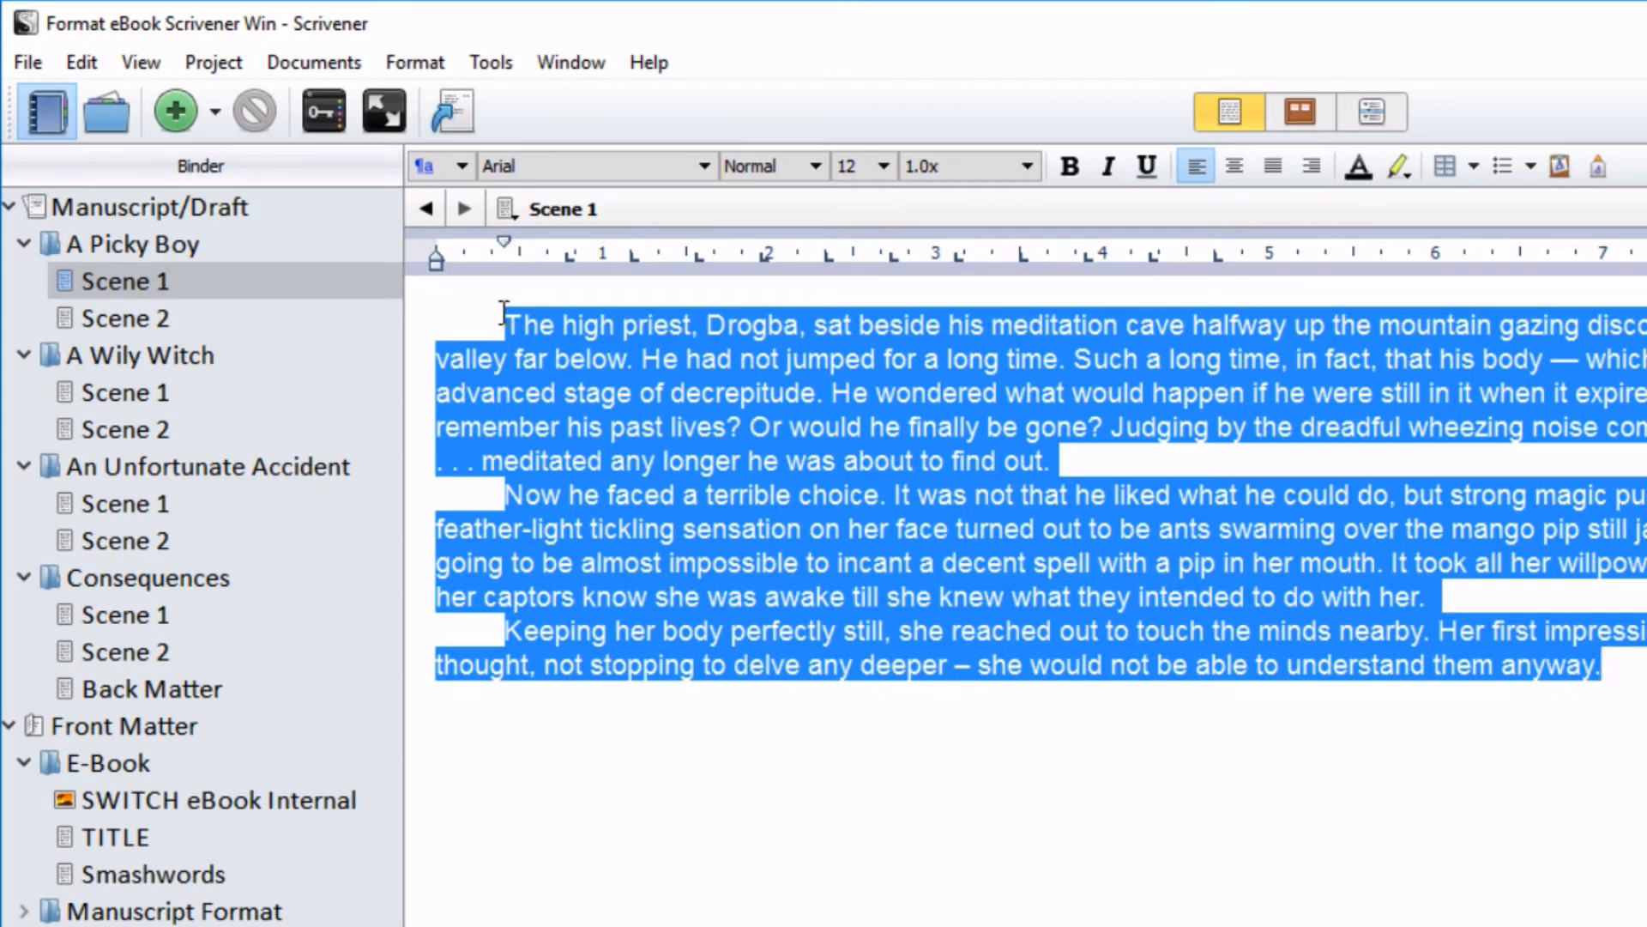
pyautogui.click(504, 323)
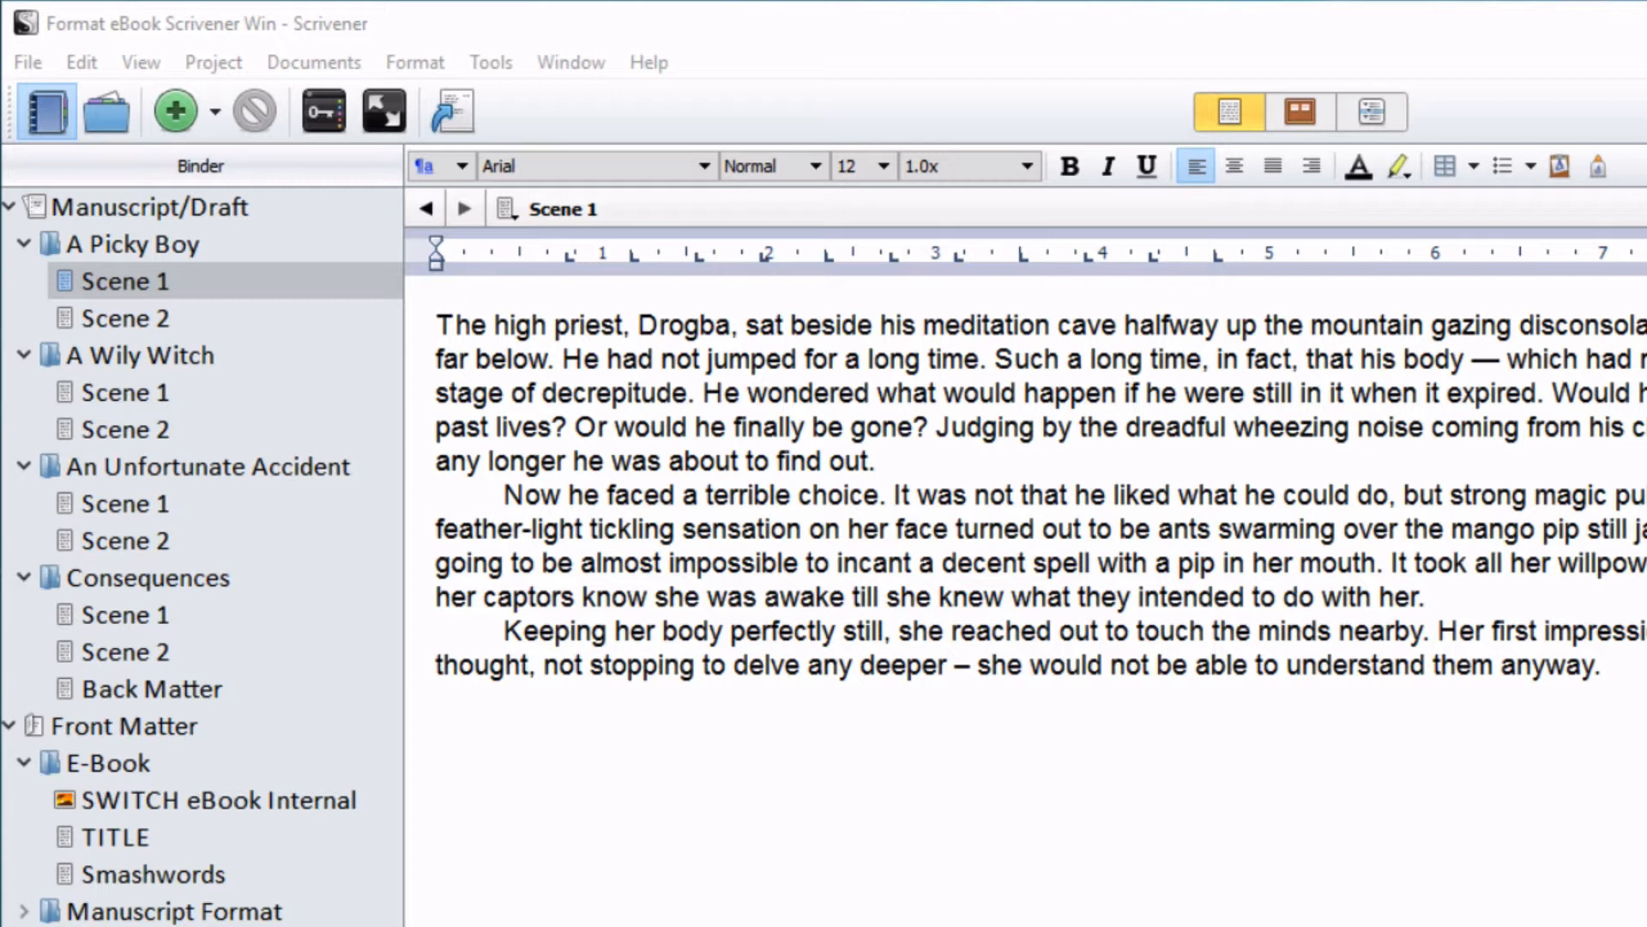
pyautogui.moveTo(1578, 203)
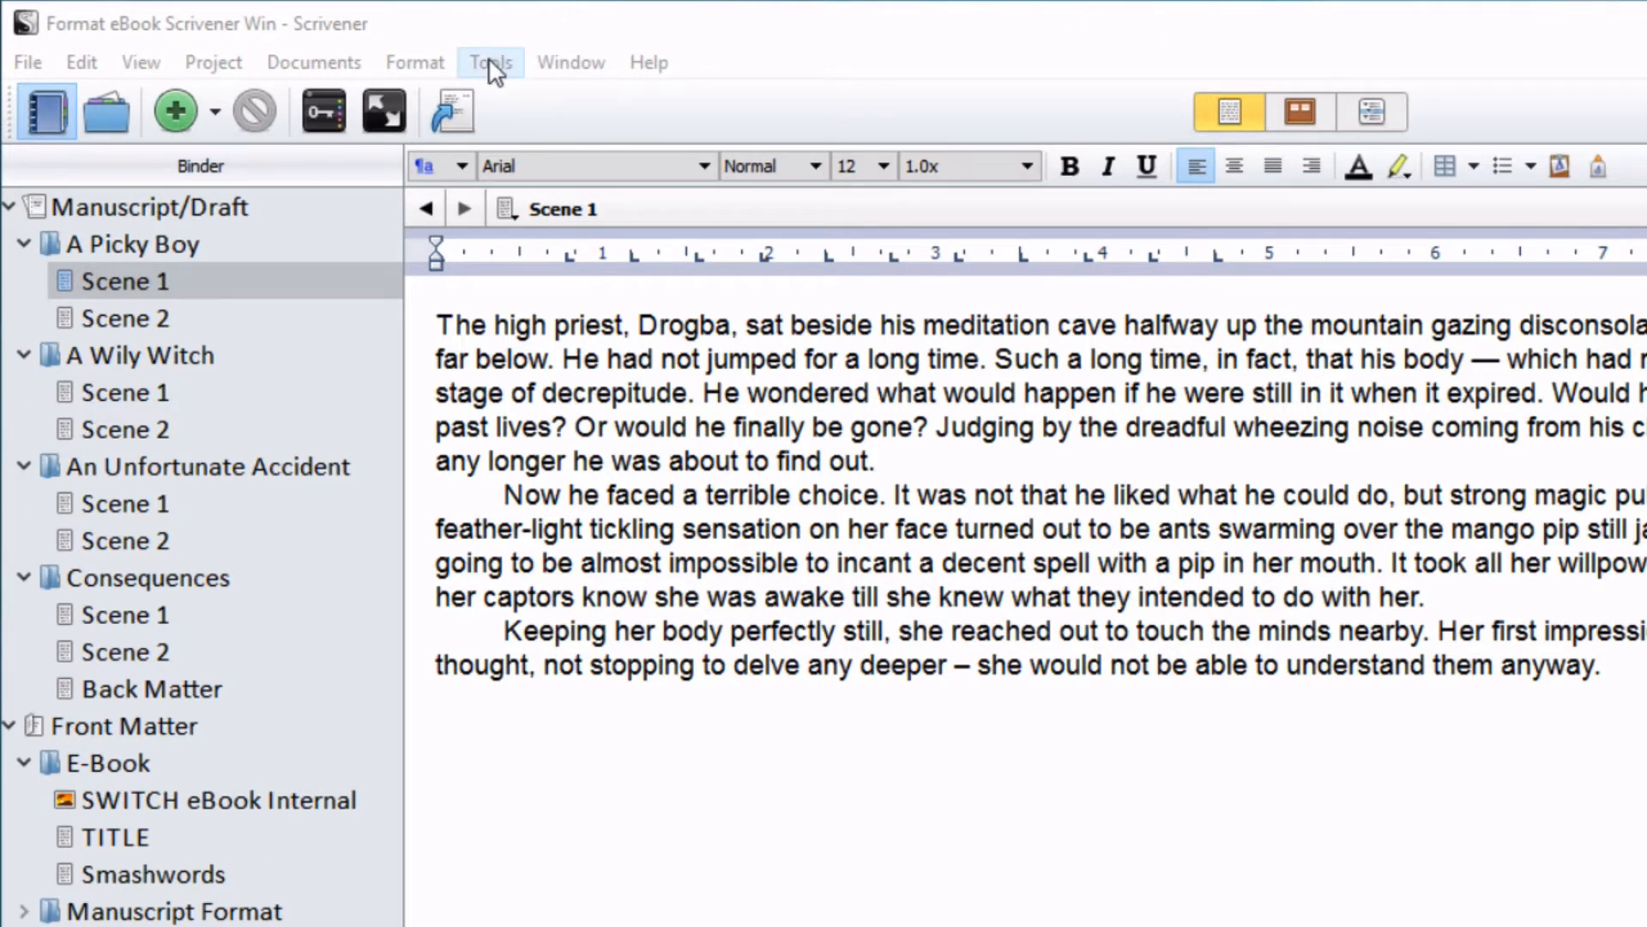
# Add the Copy Formatting action to the Format Toolbar through Customize Toolbars.
pyautogui.click(490, 62)
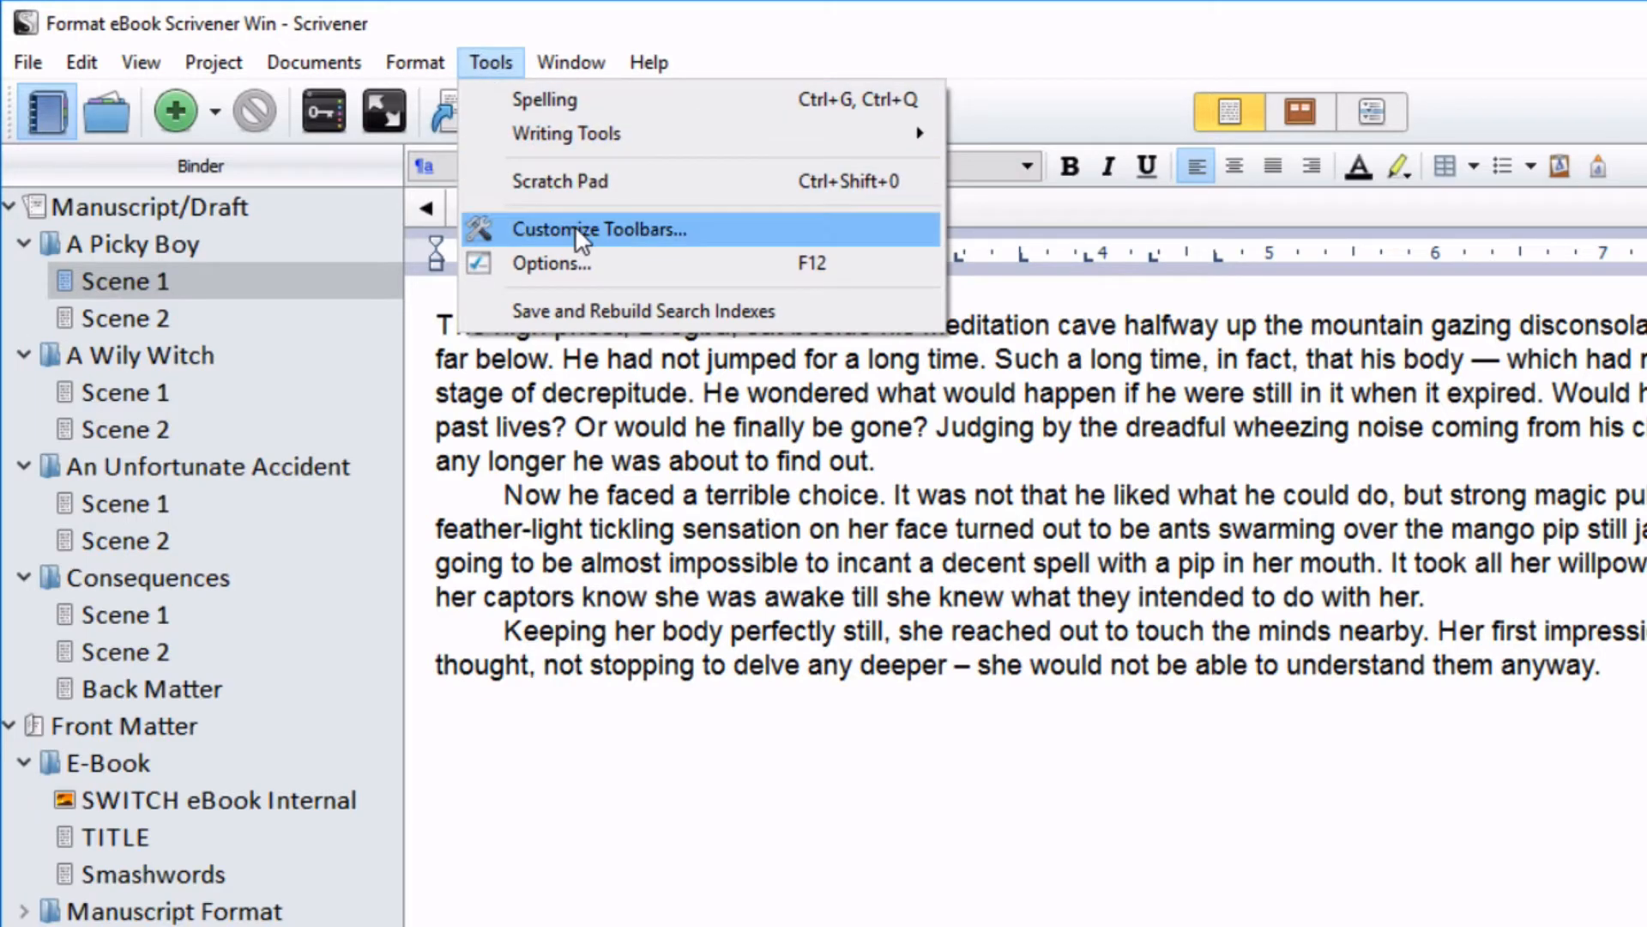
pyautogui.click(599, 229)
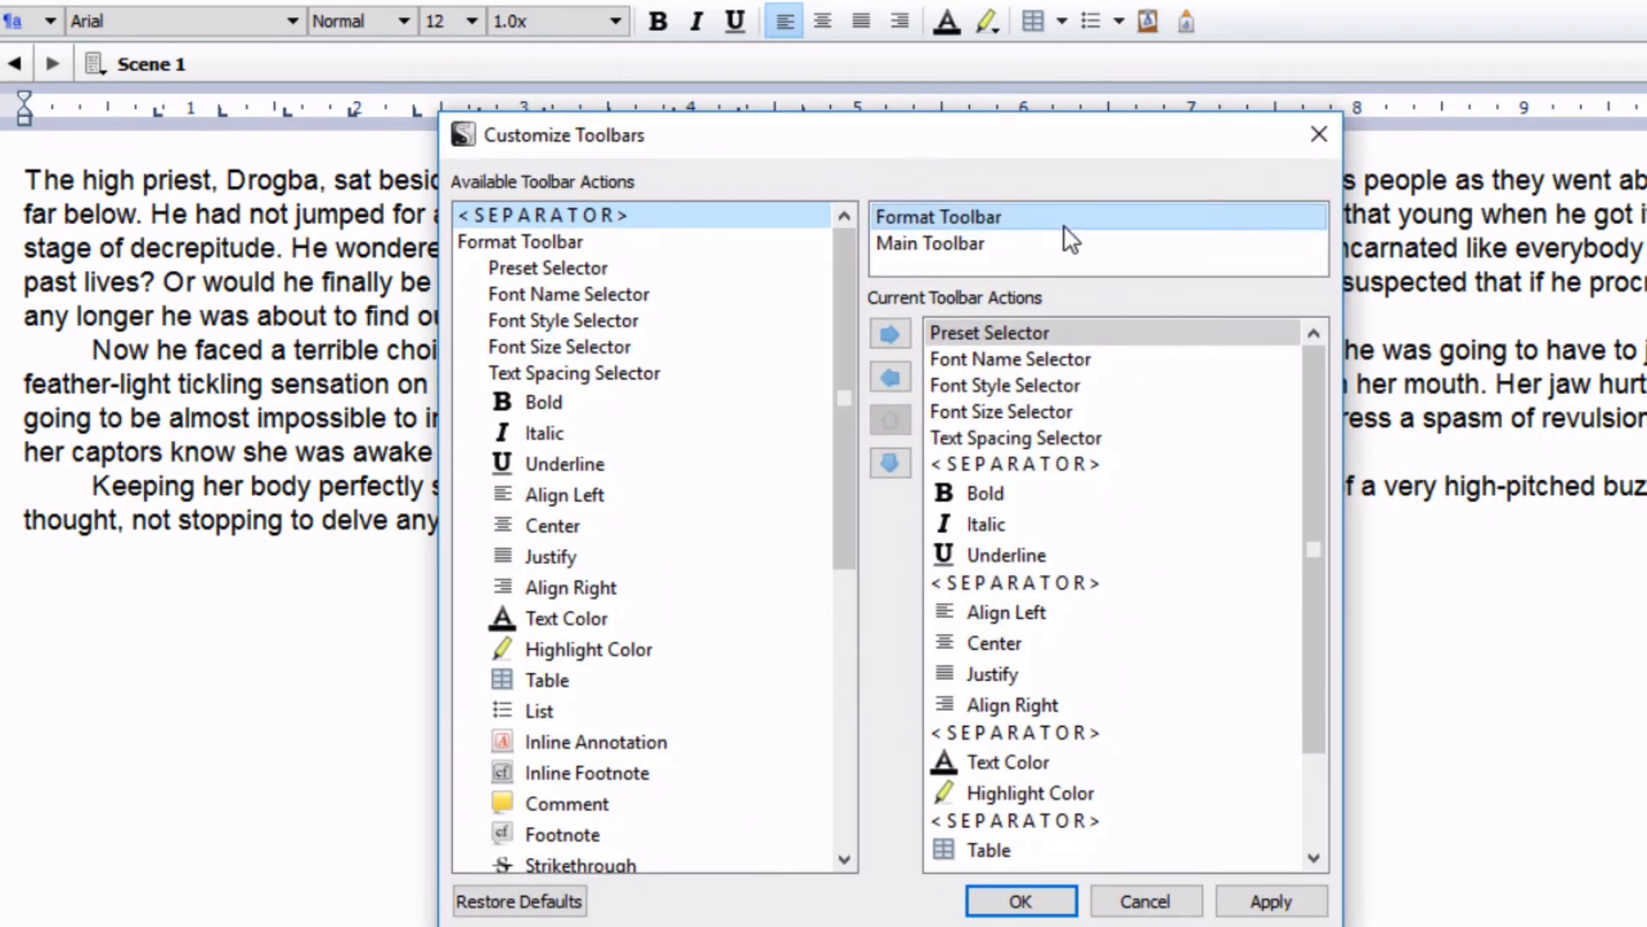
pyautogui.click(565, 495)
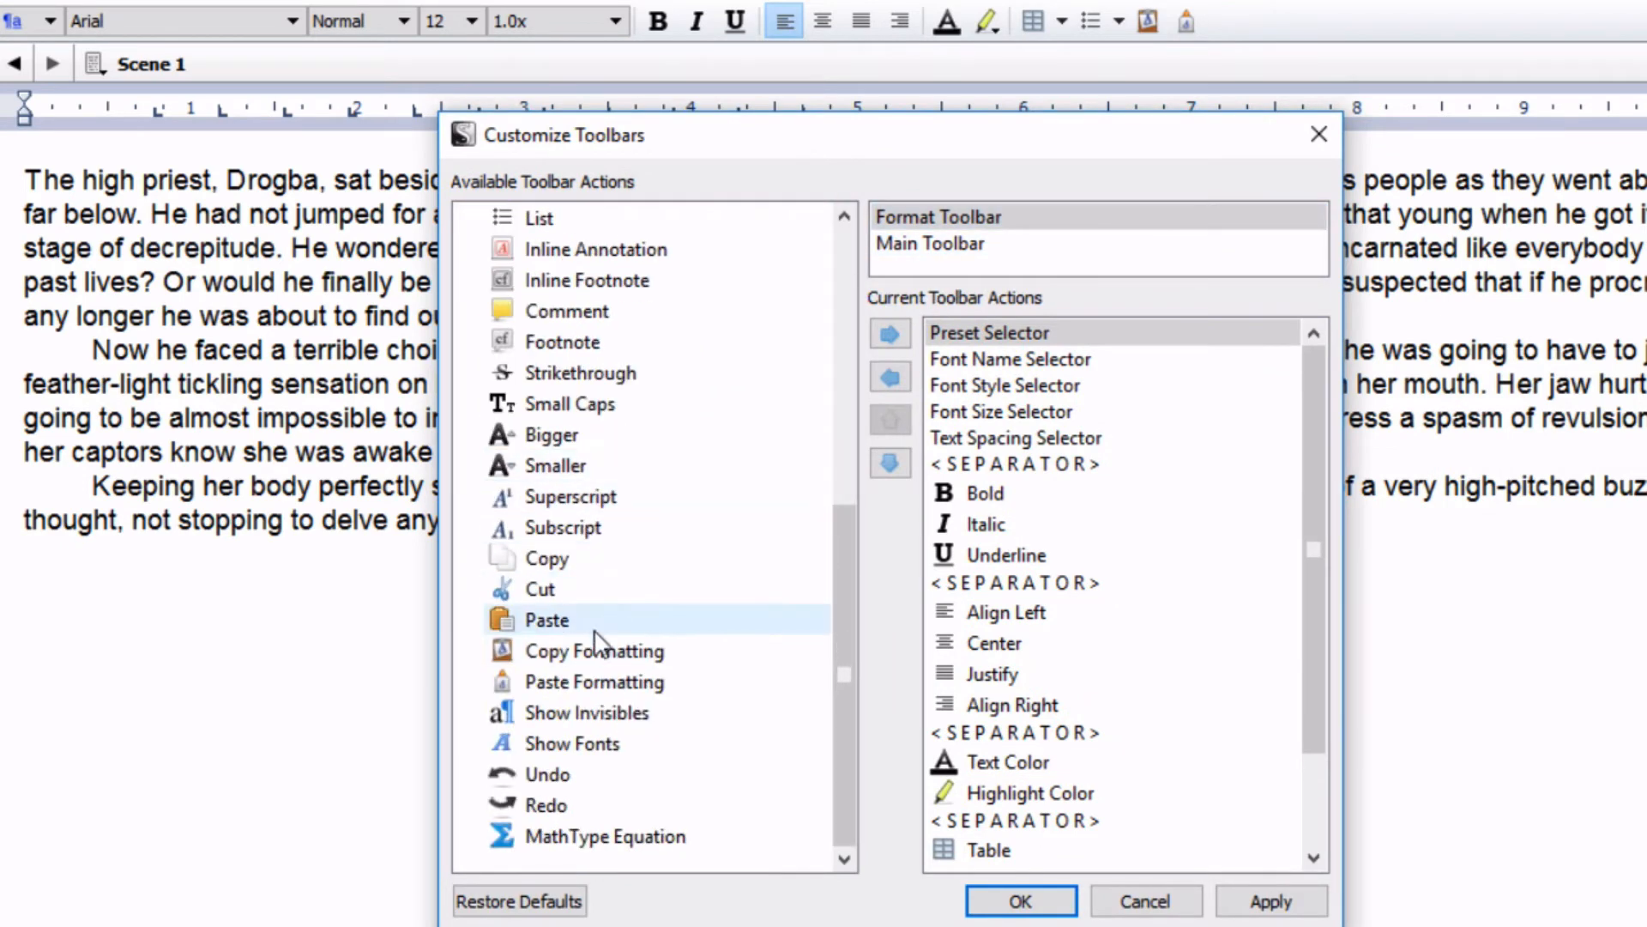
pyautogui.click(593, 649)
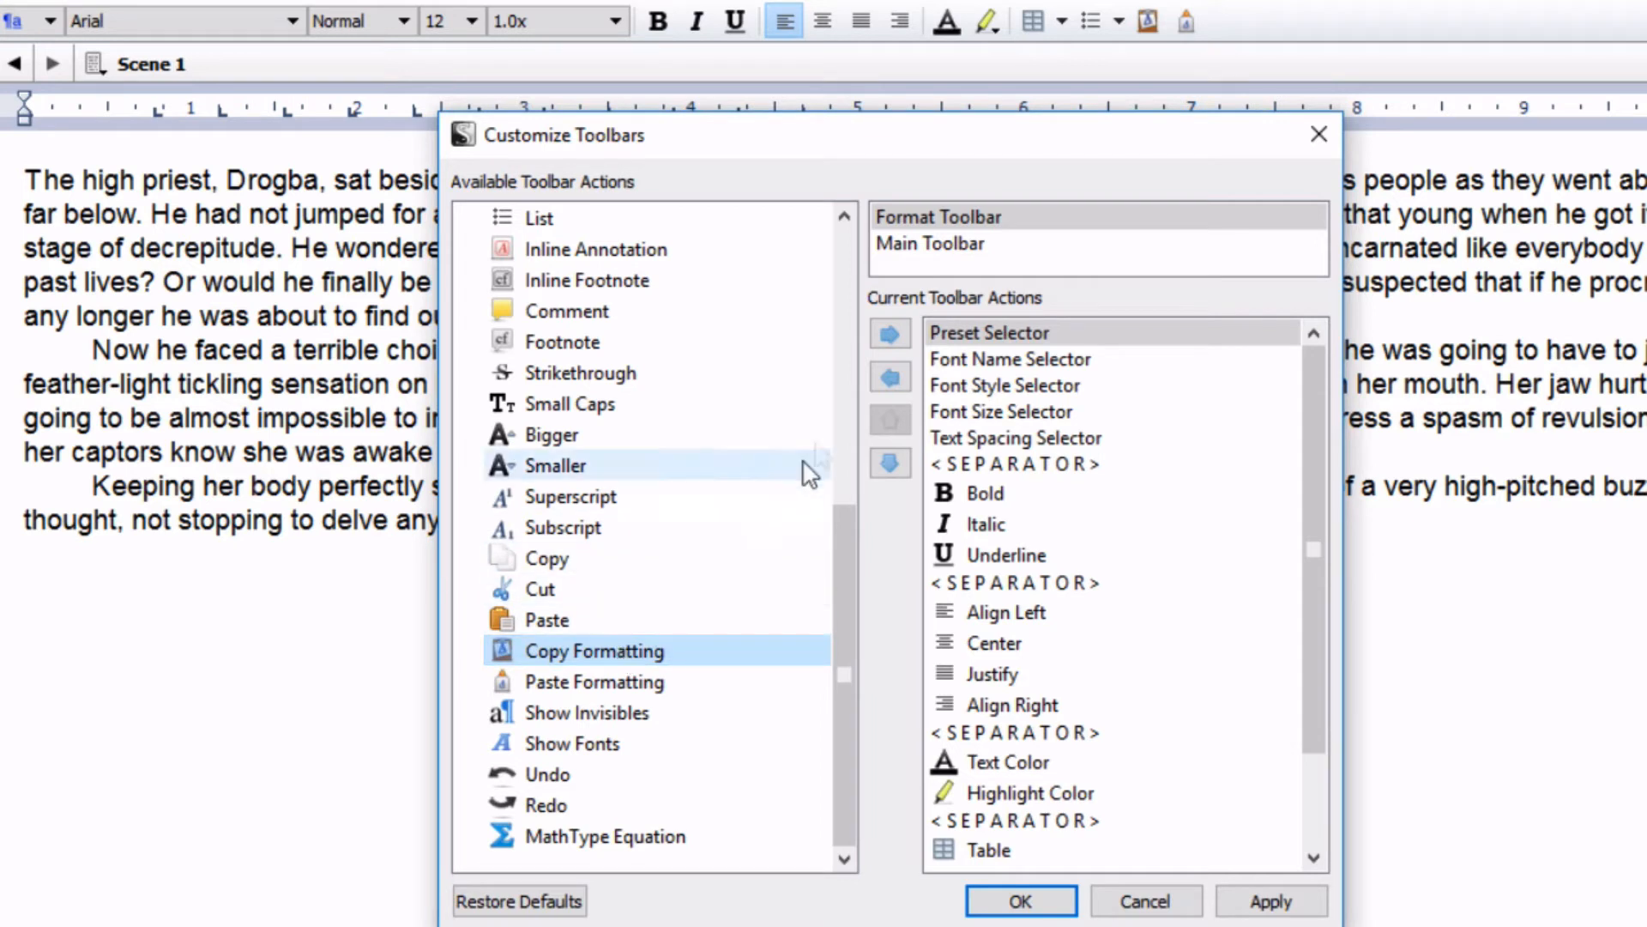
pyautogui.click(889, 333)
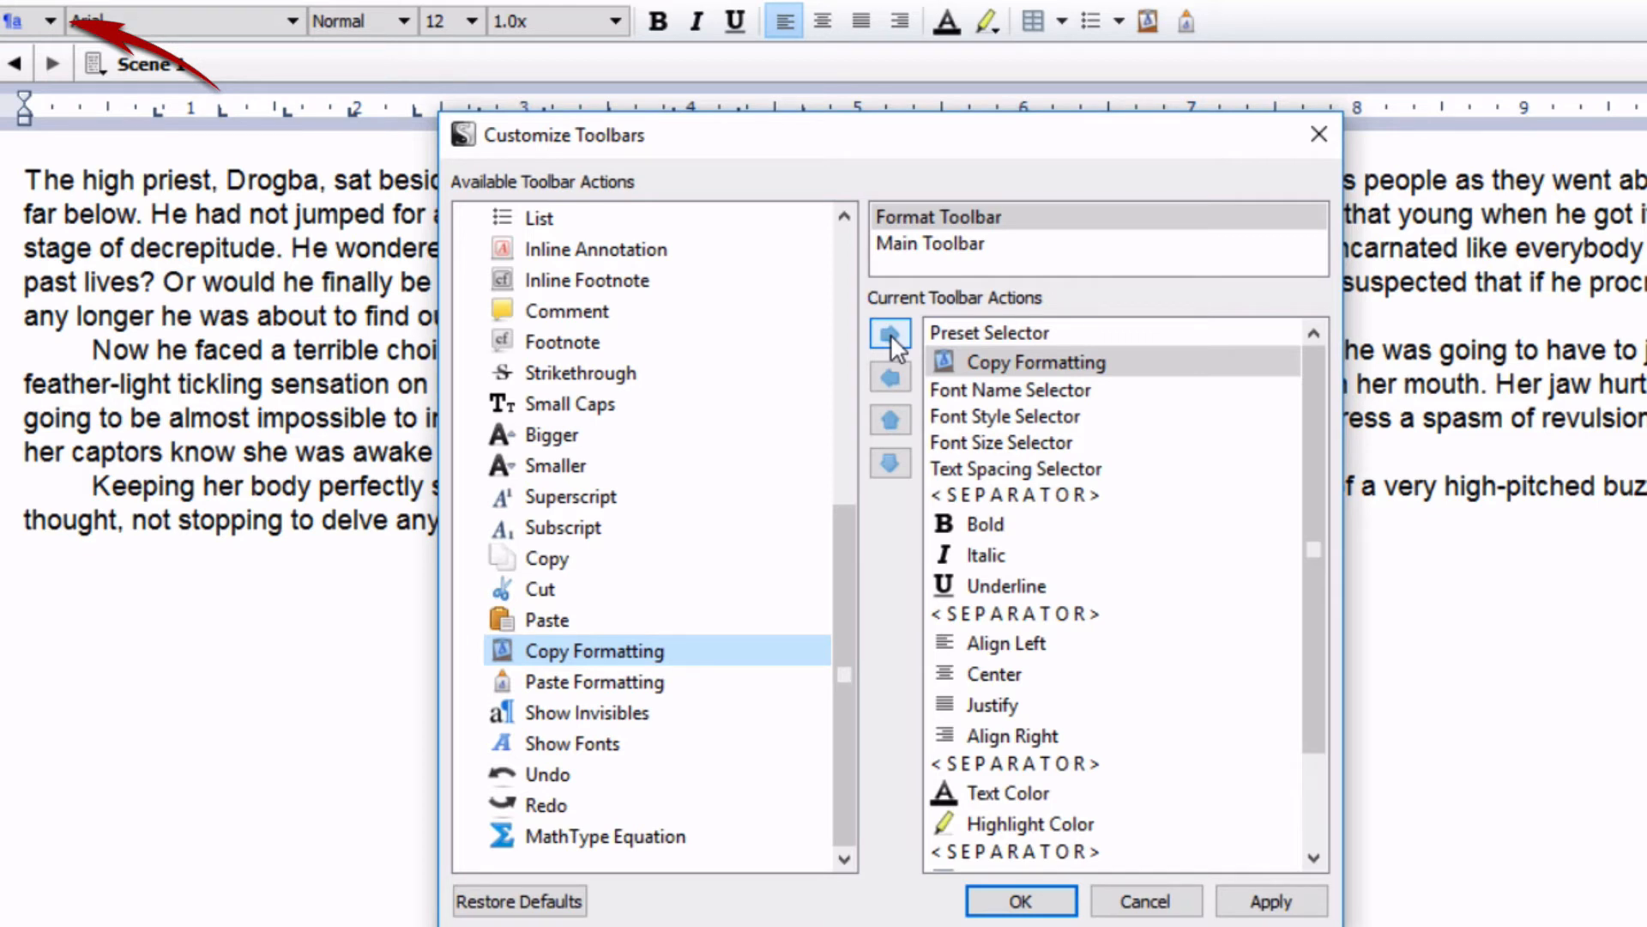
pyautogui.click(890, 464)
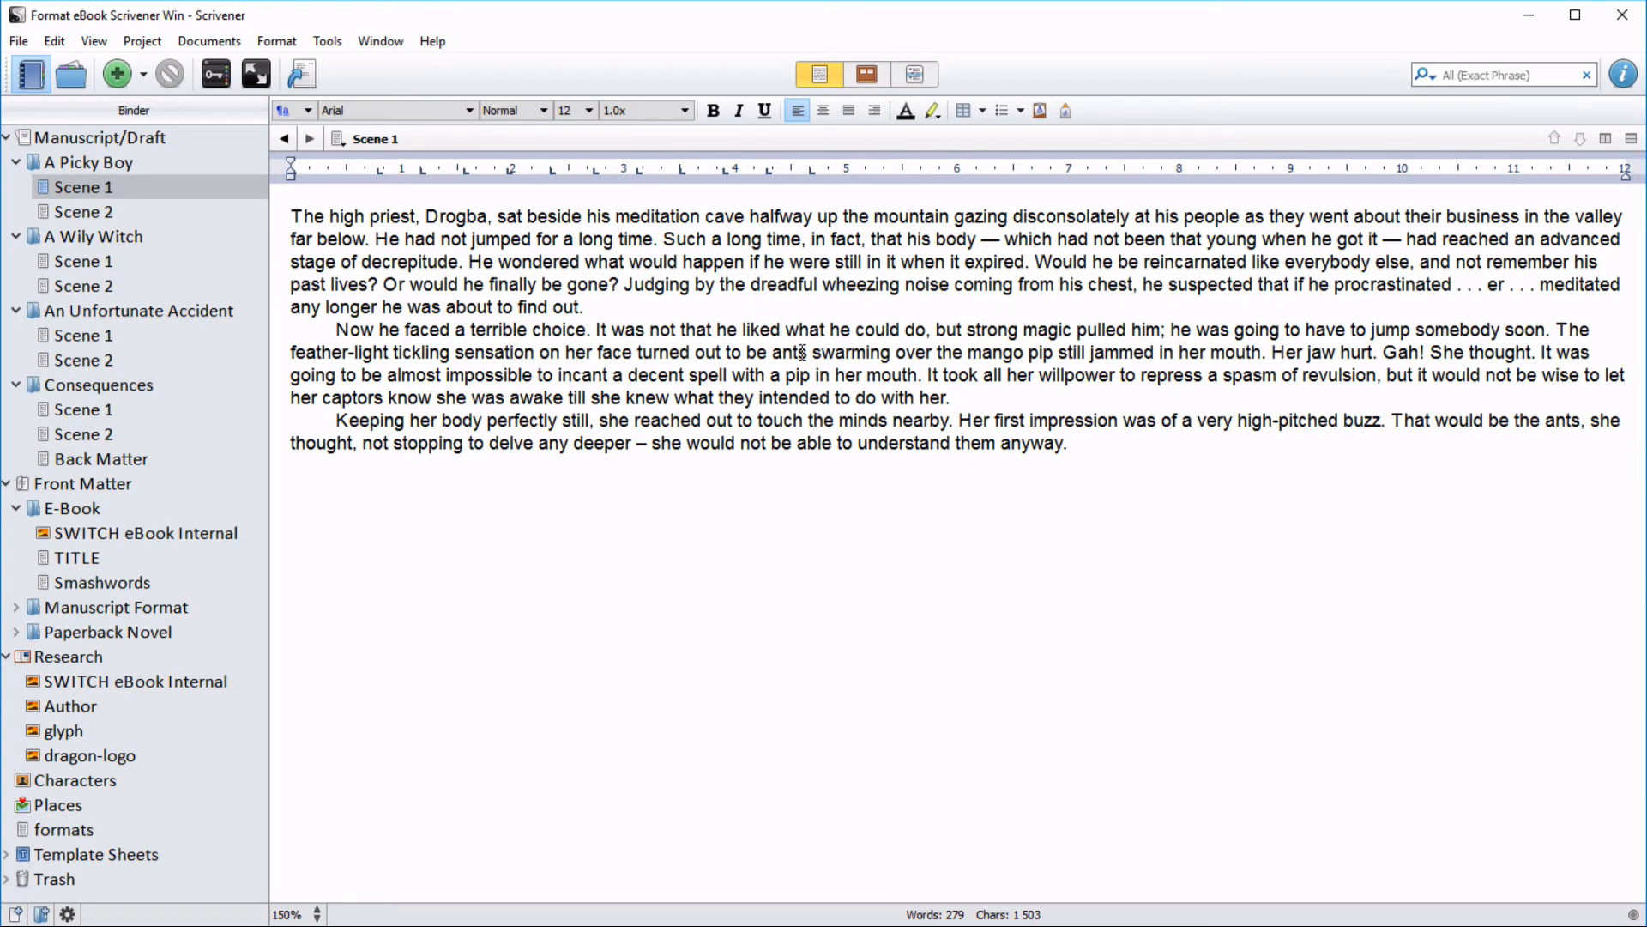
# Copy a Scene 1 paragraph's formatting and paste it onto all of Scene 2.
pyautogui.click(292, 215)
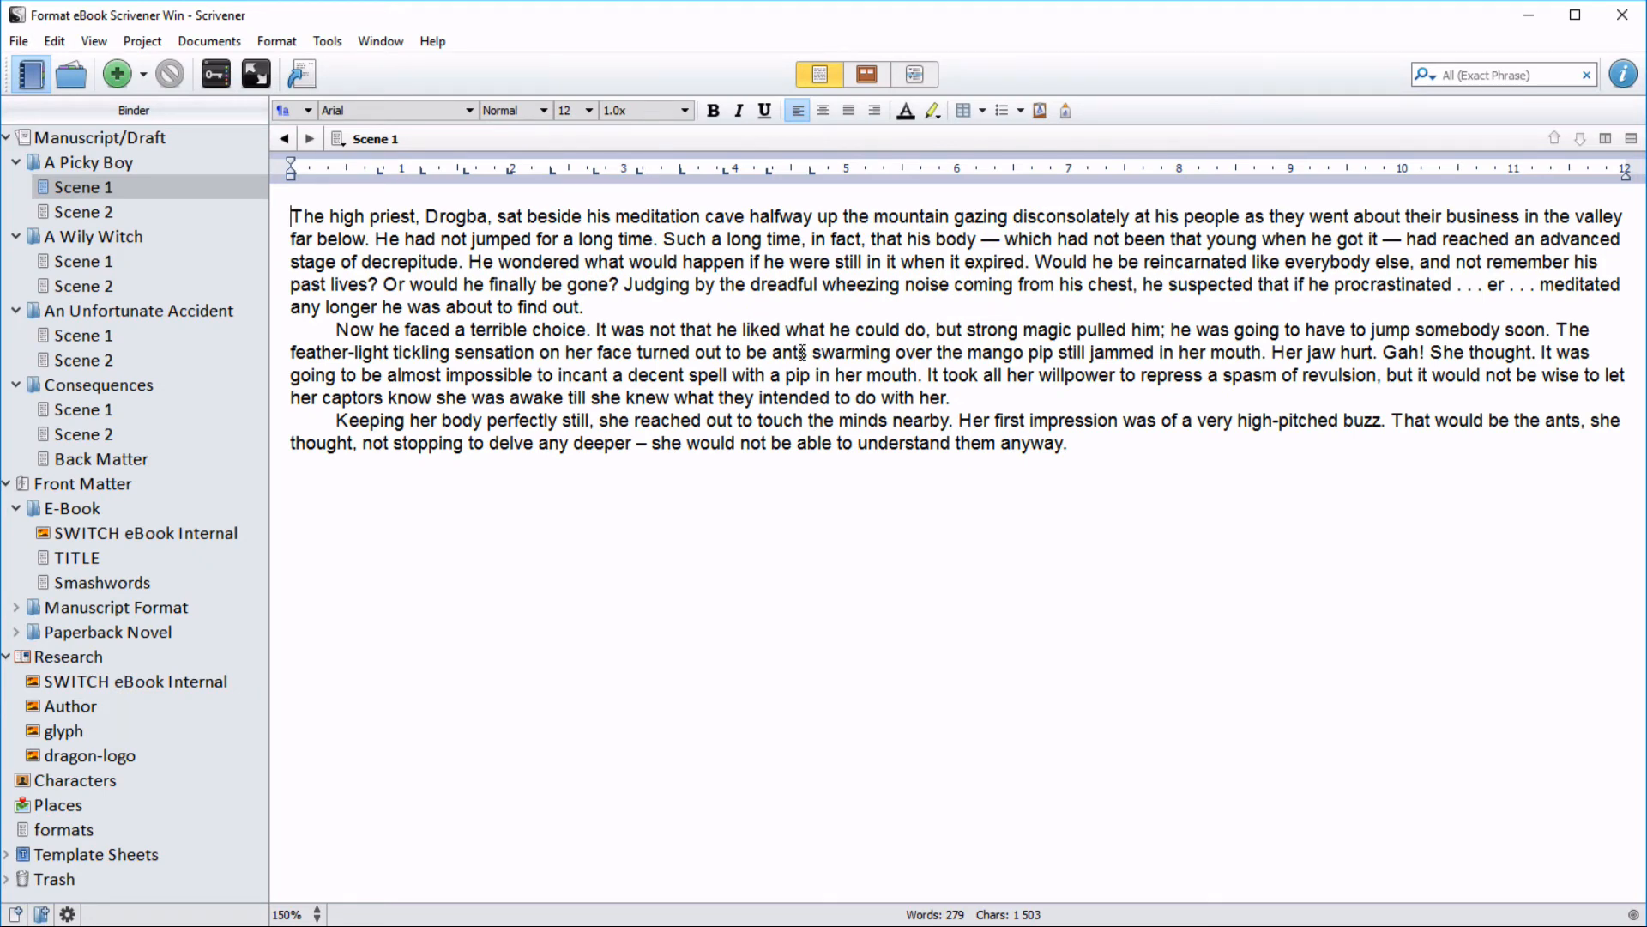
pyautogui.moveTo(337, 329); pyautogui.dragTo(954, 398)
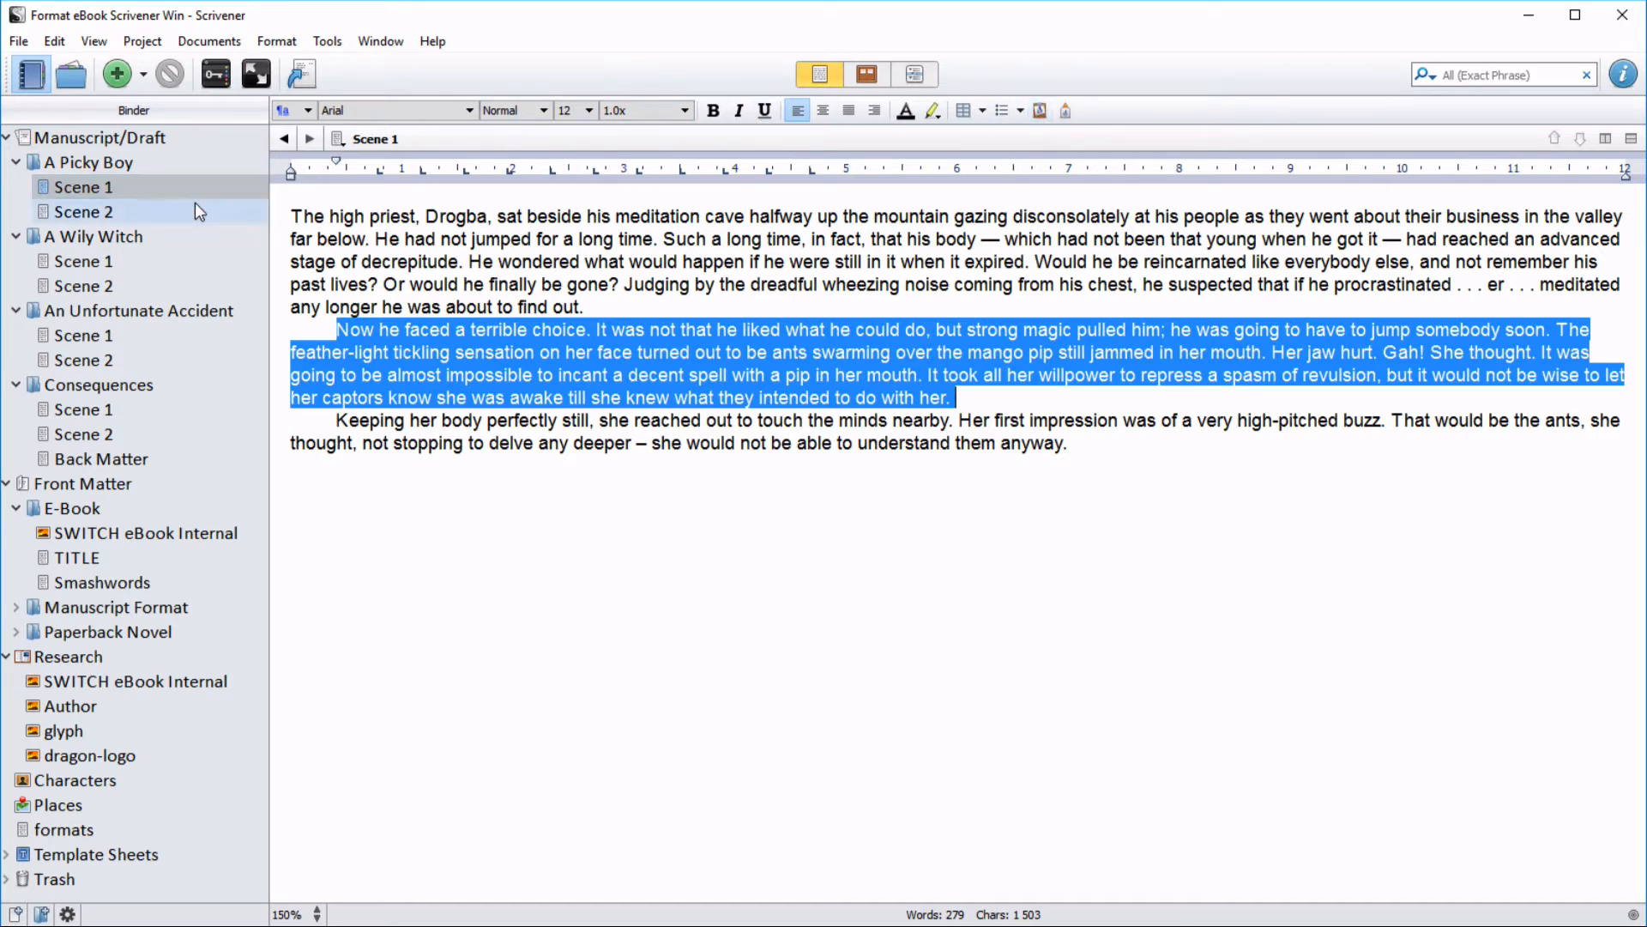
pyautogui.click(82, 211)
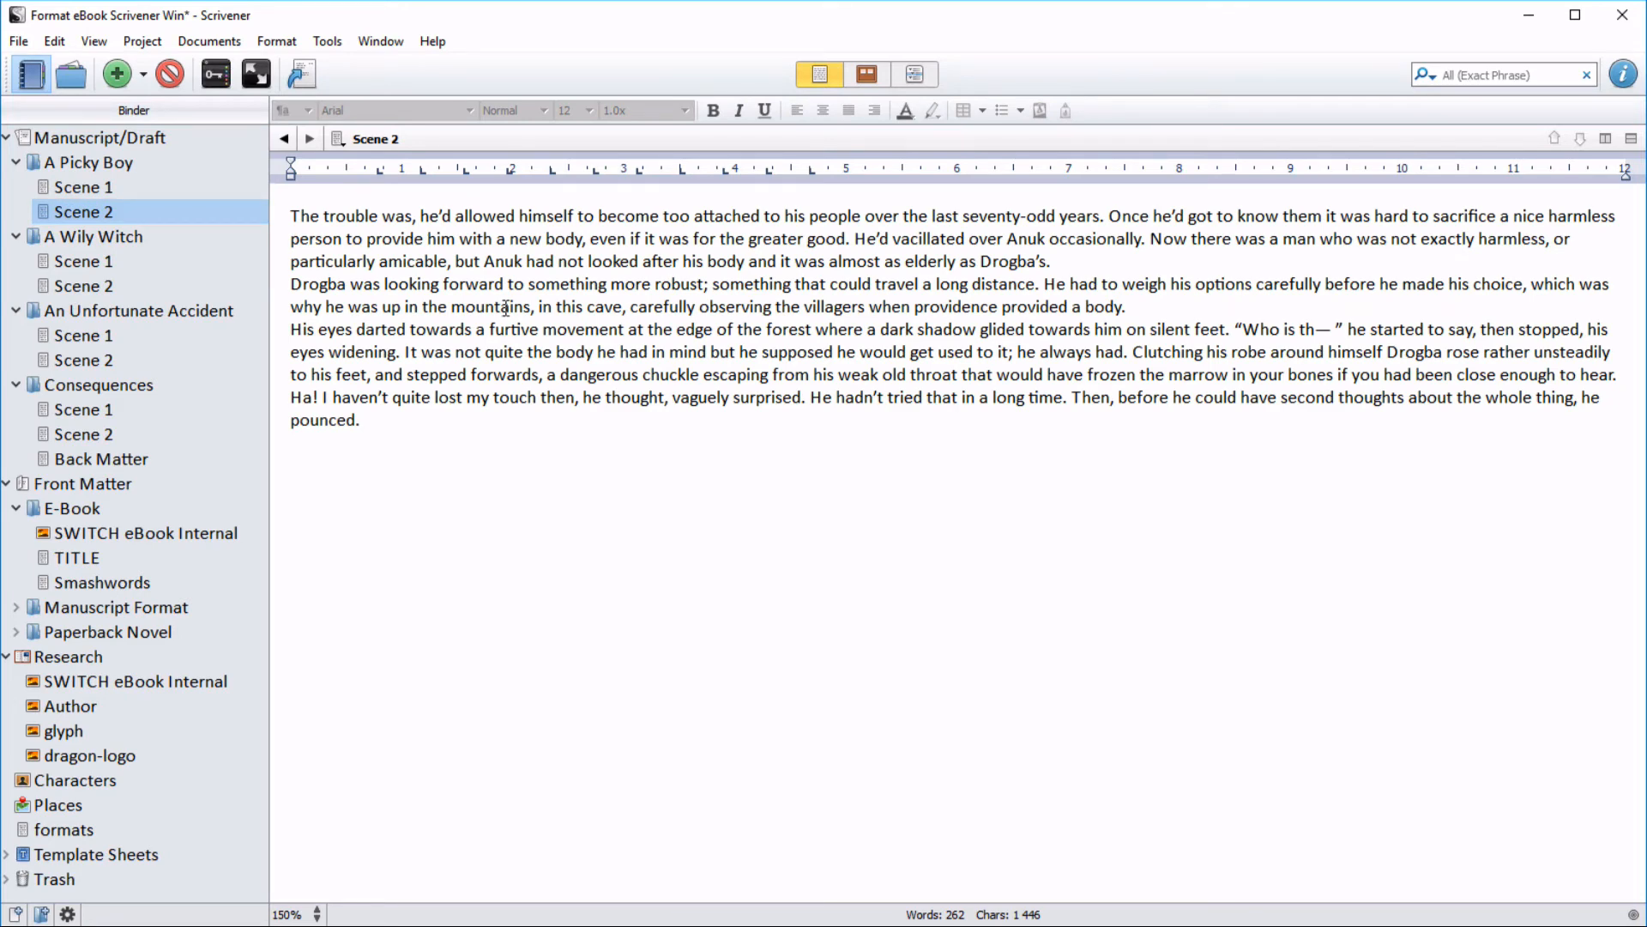
pyautogui.press('ctrl+a')
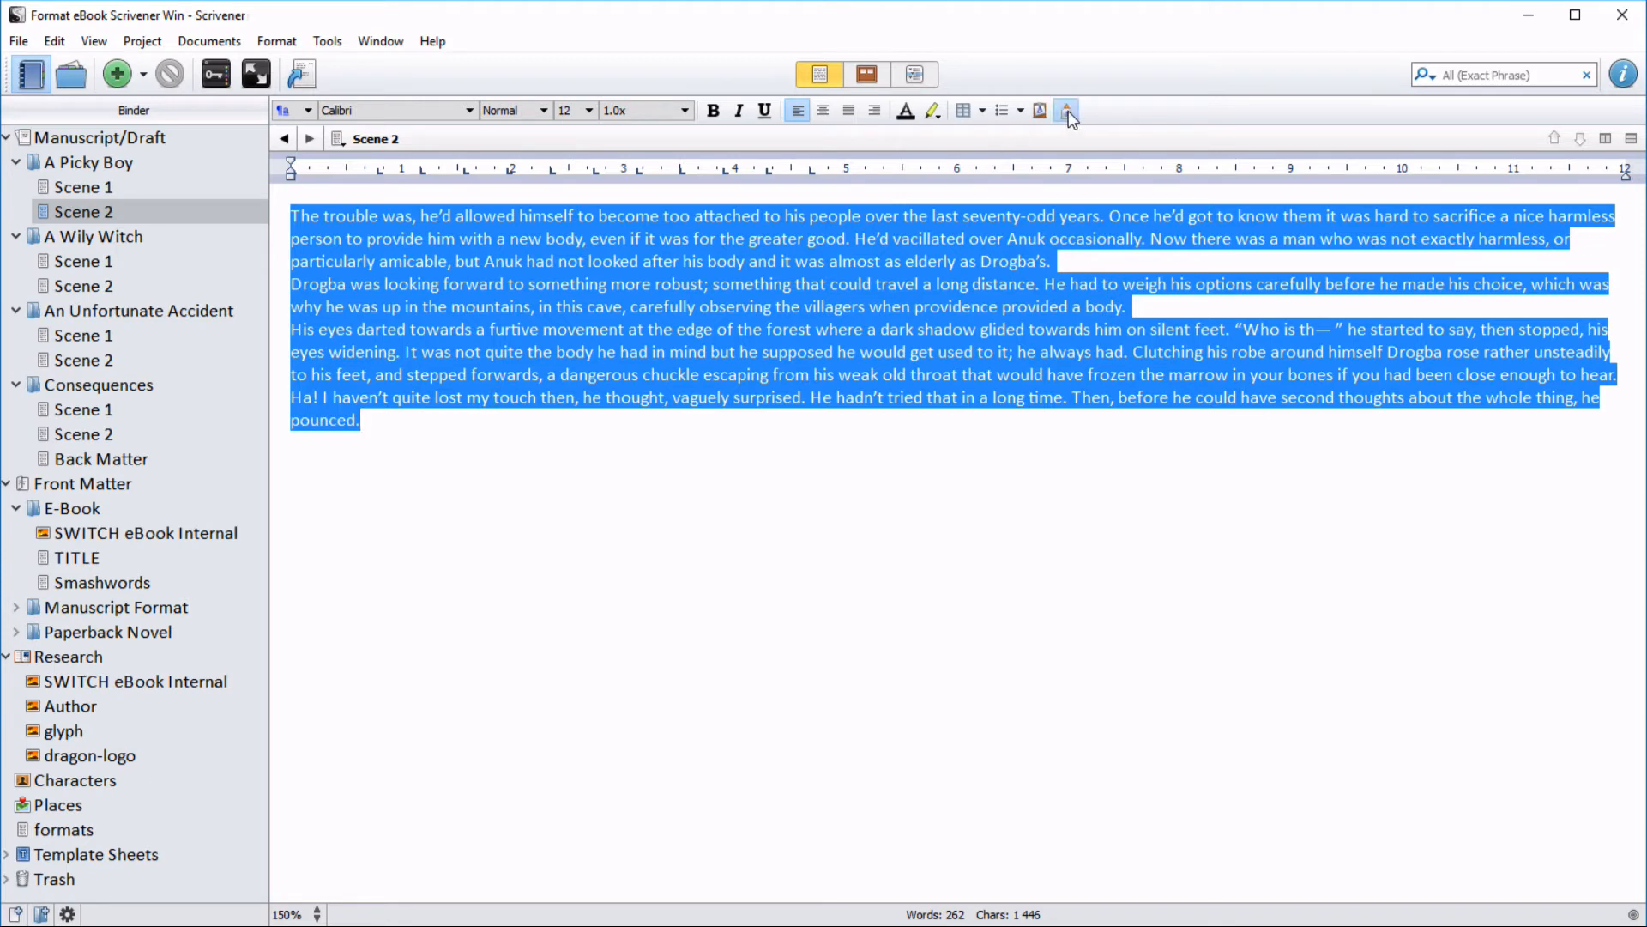
pyautogui.click(1064, 109)
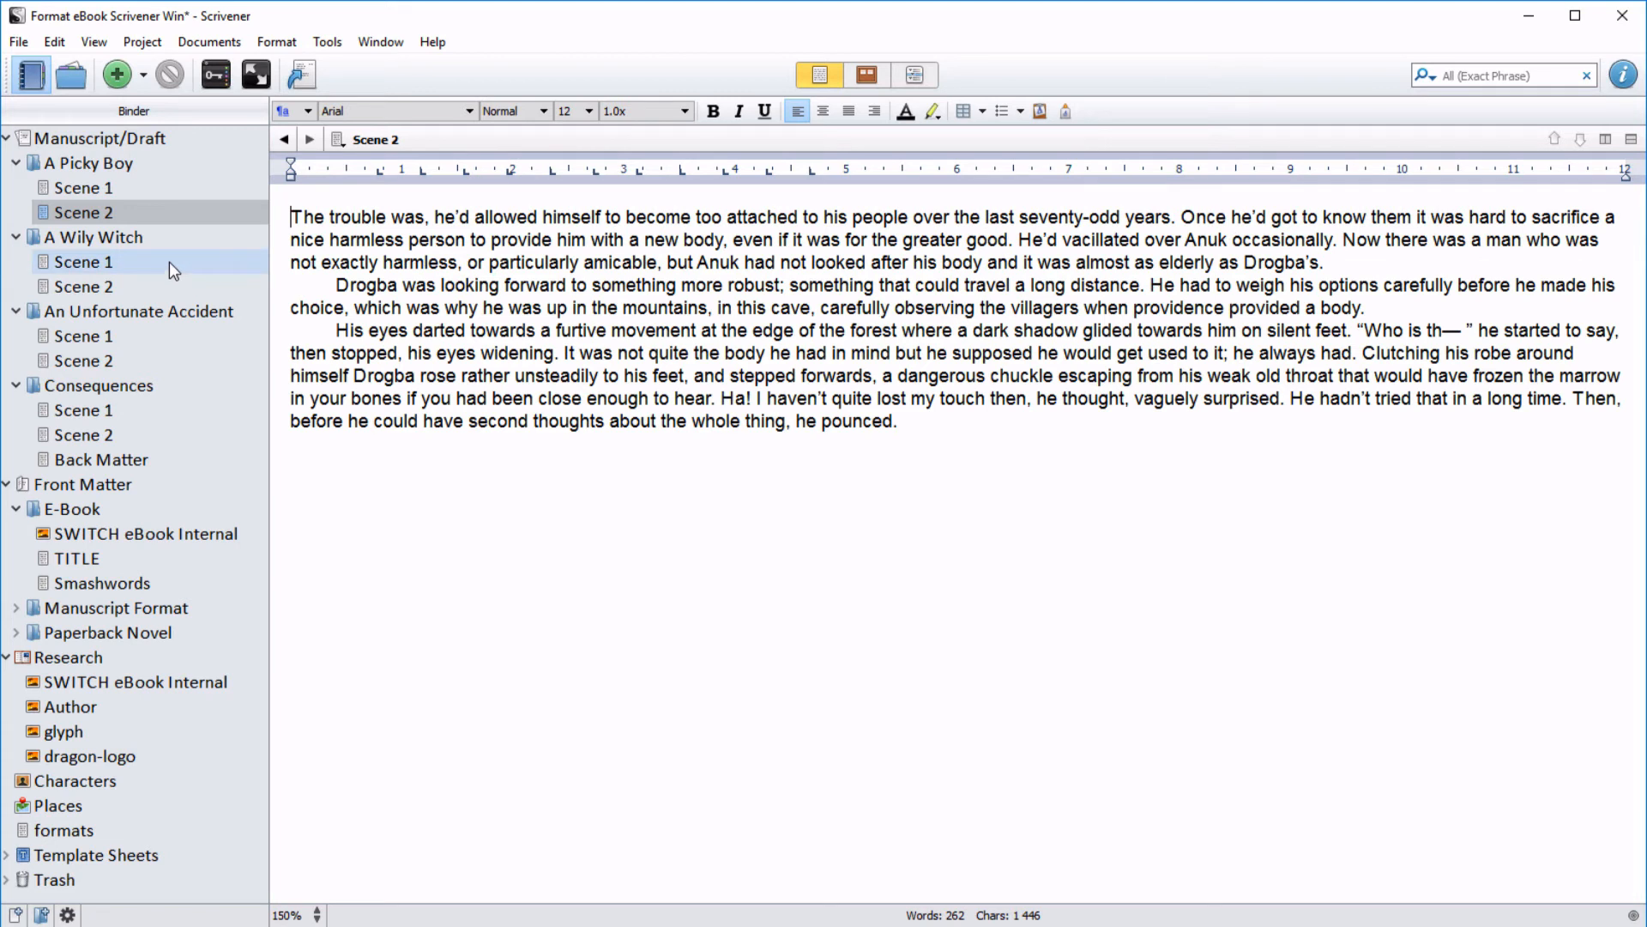
pyautogui.moveTo(172, 271)
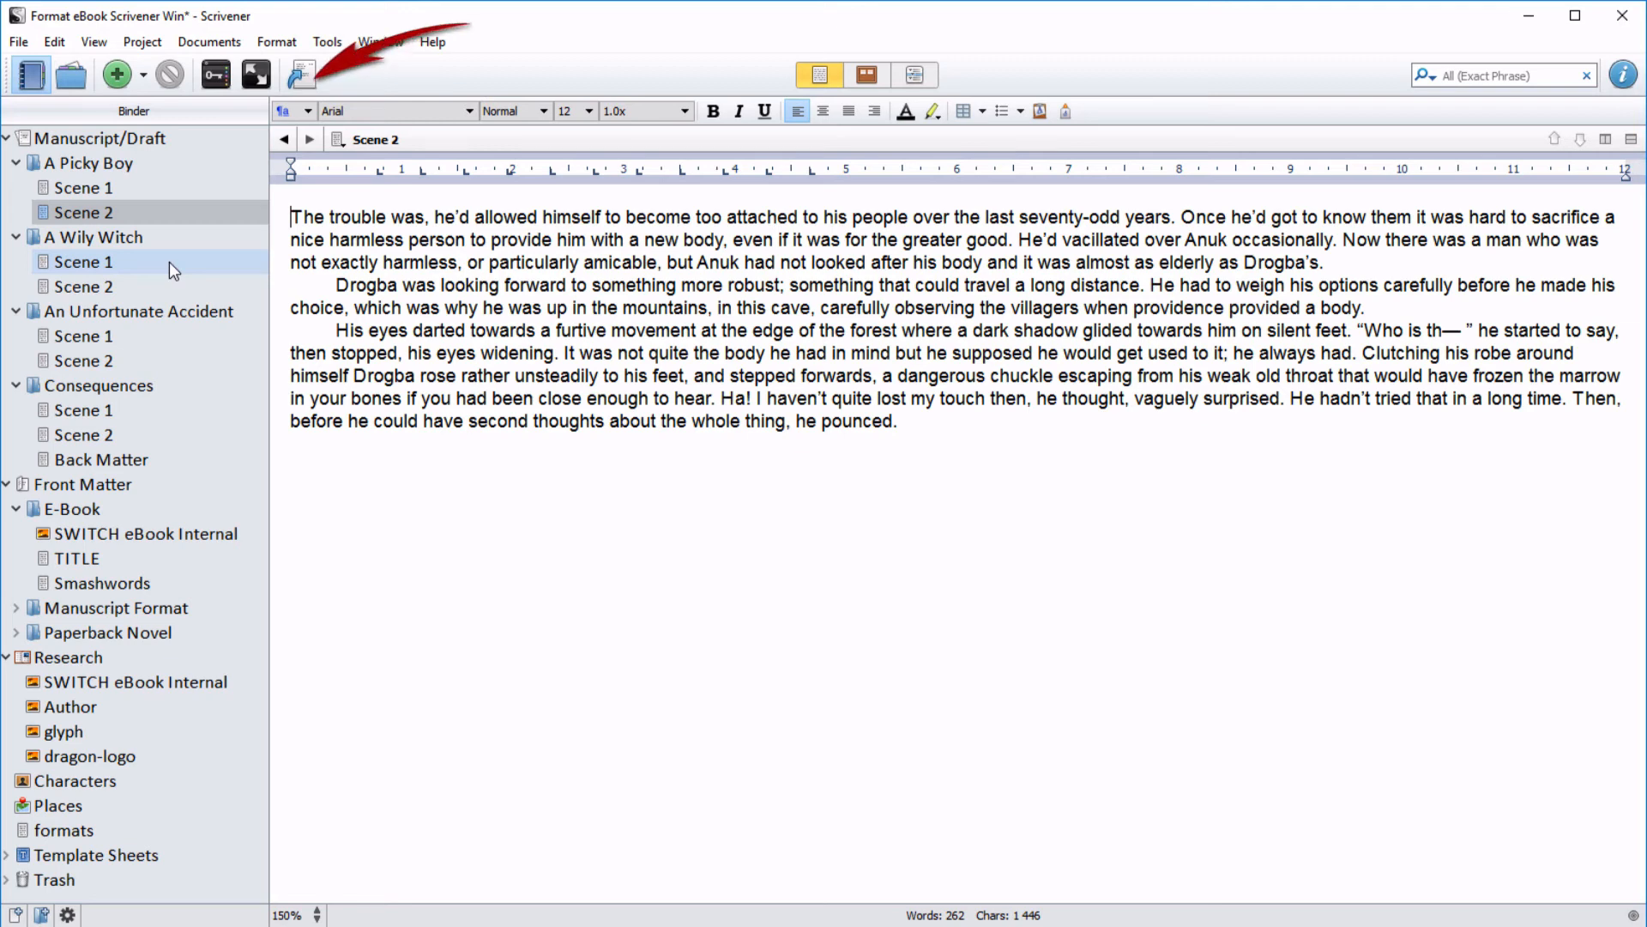
# In Compile, mark both Scene 2s and the later scenes As-Is, then close.
pyautogui.click(301, 75)
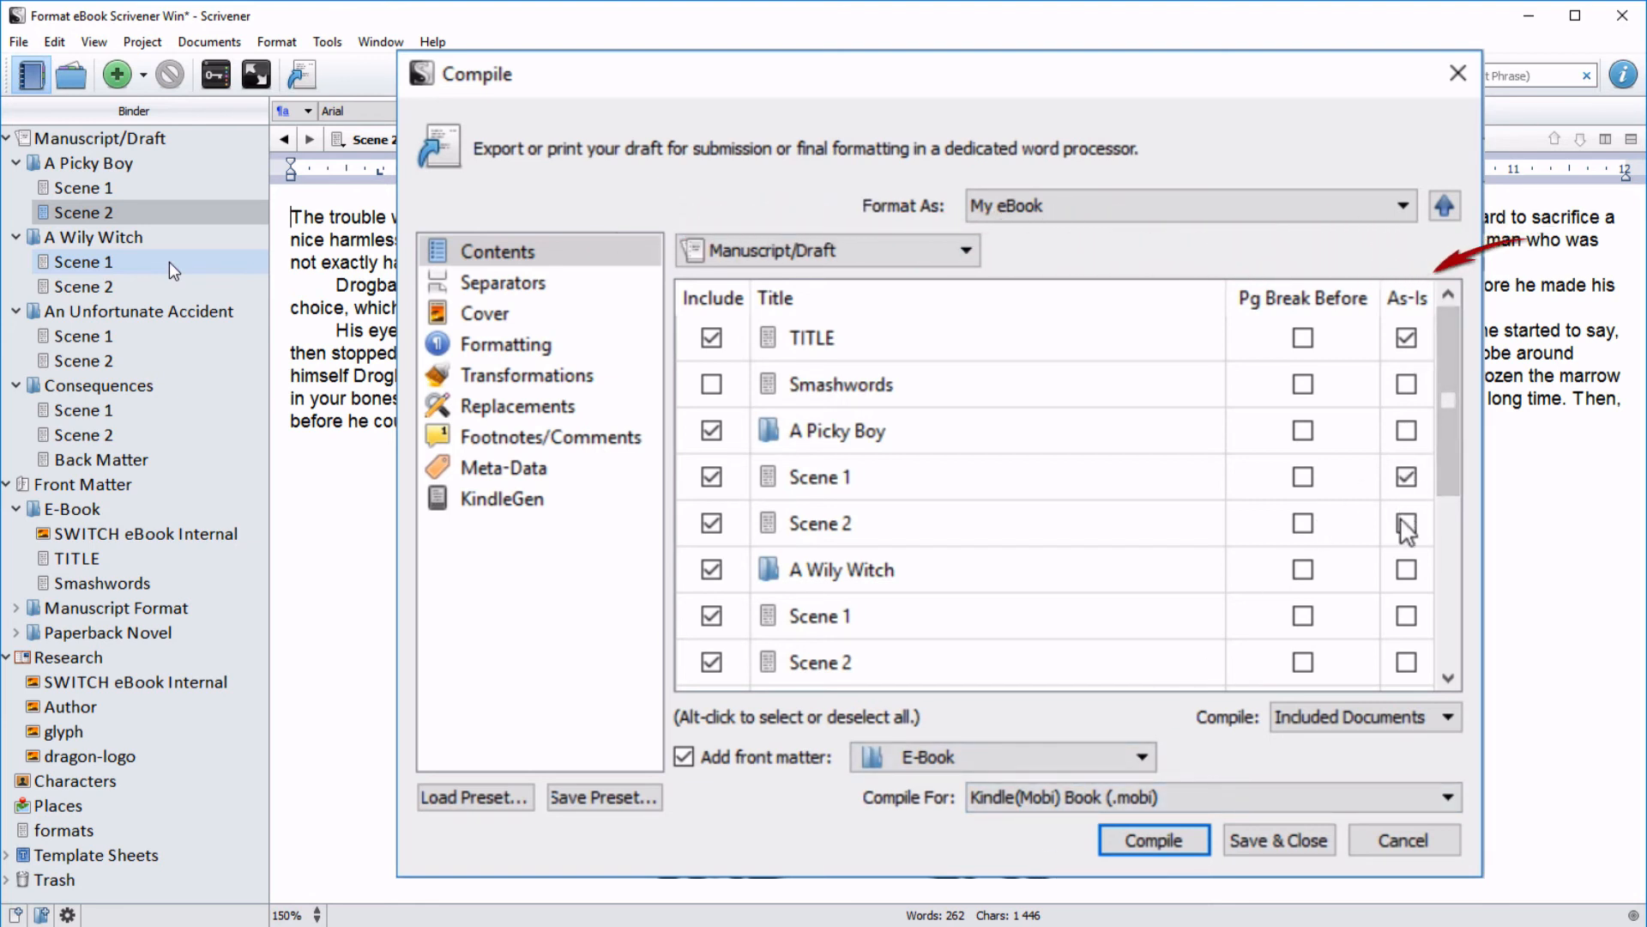
pyautogui.click(1405, 523)
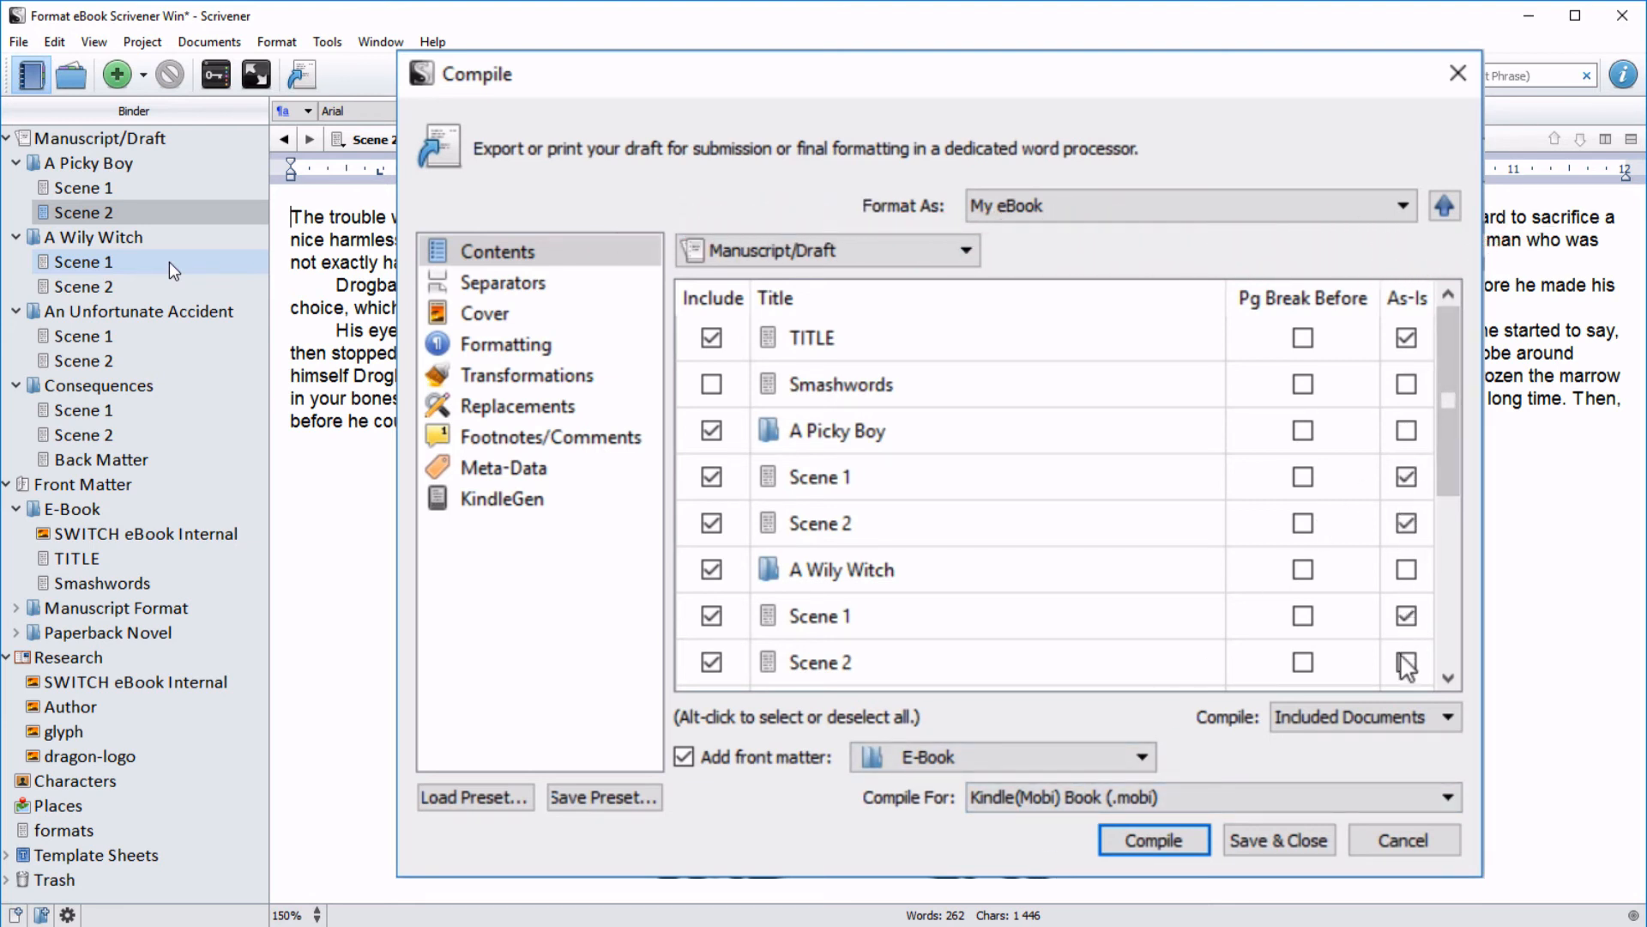
pyautogui.click(819, 661)
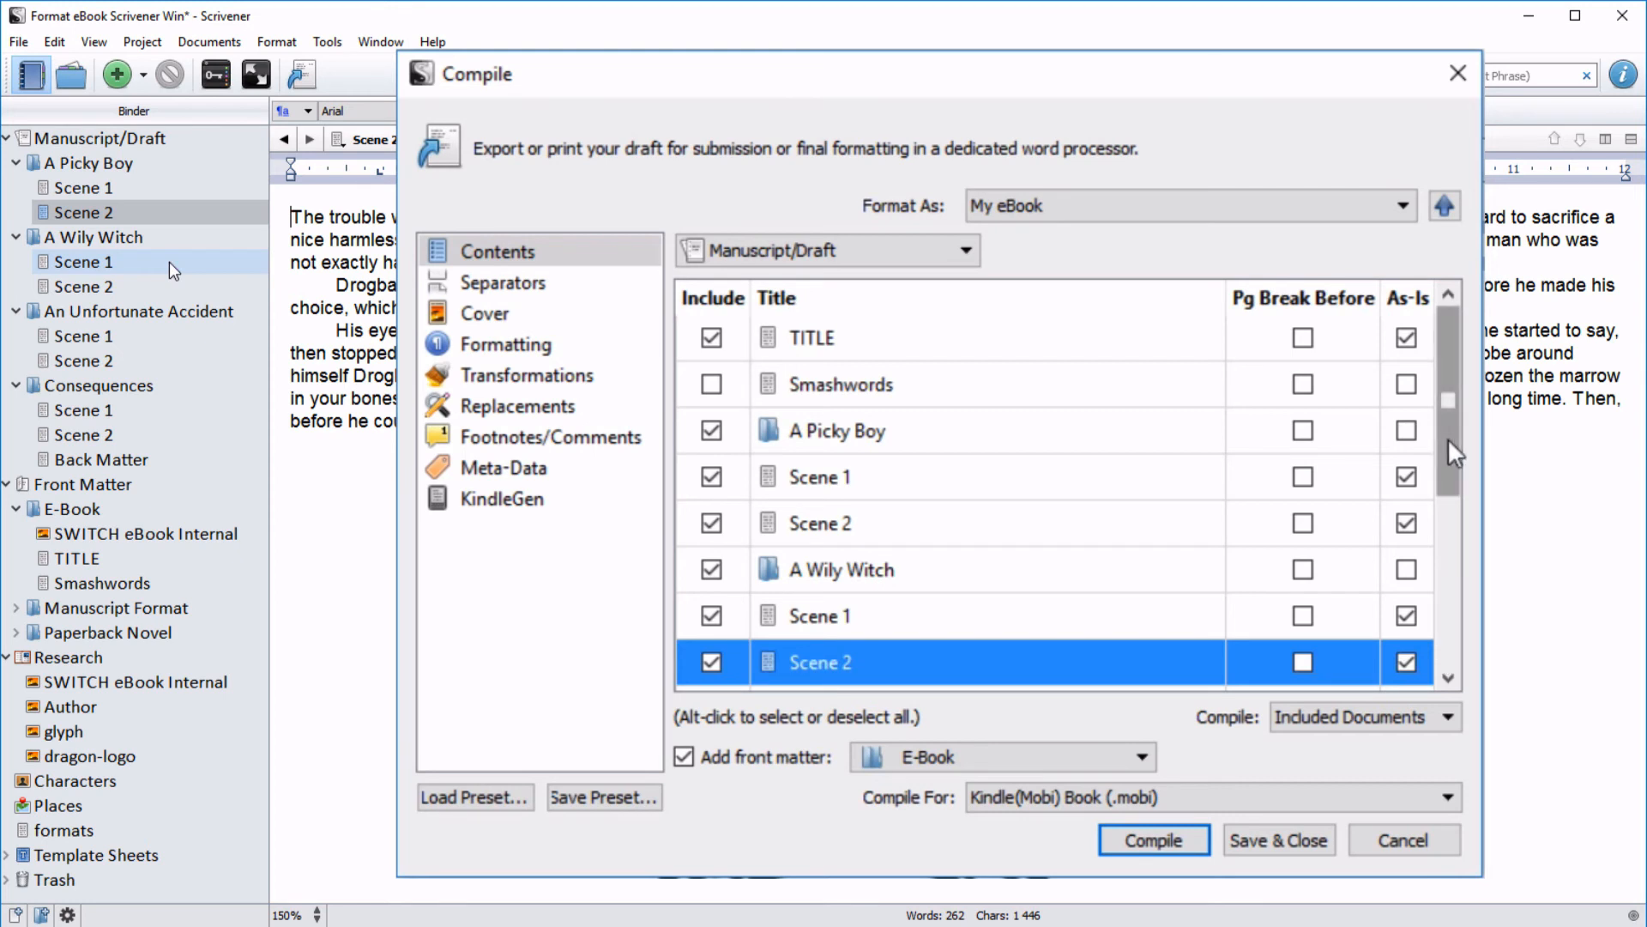
pyautogui.scroll(-3)
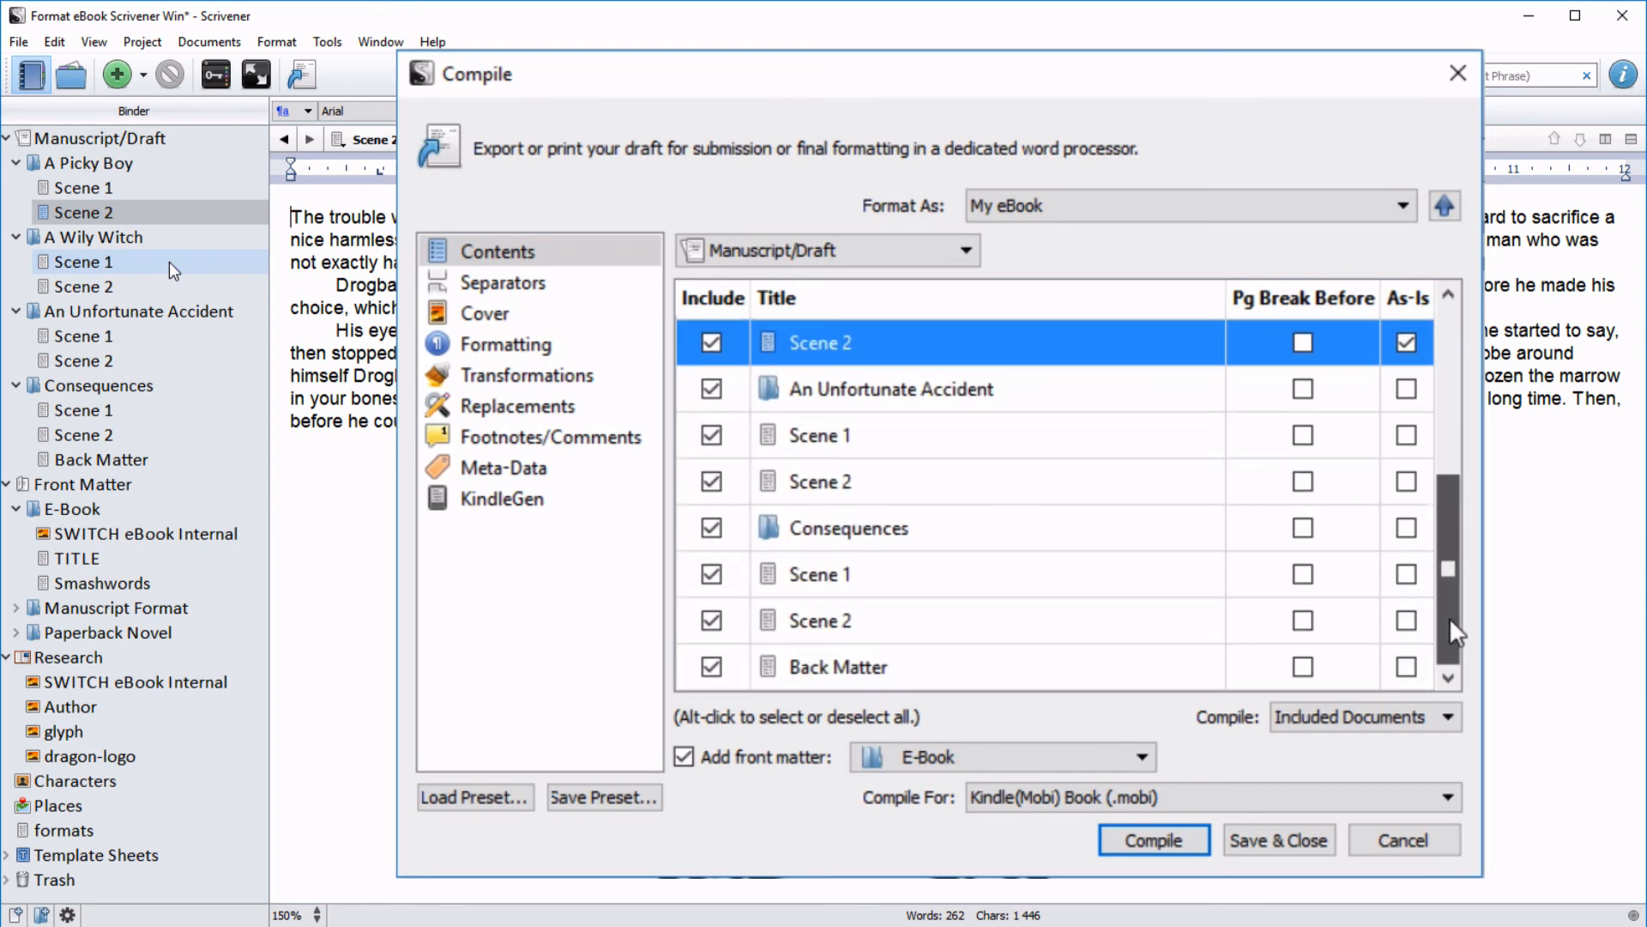
pyautogui.click(1407, 435)
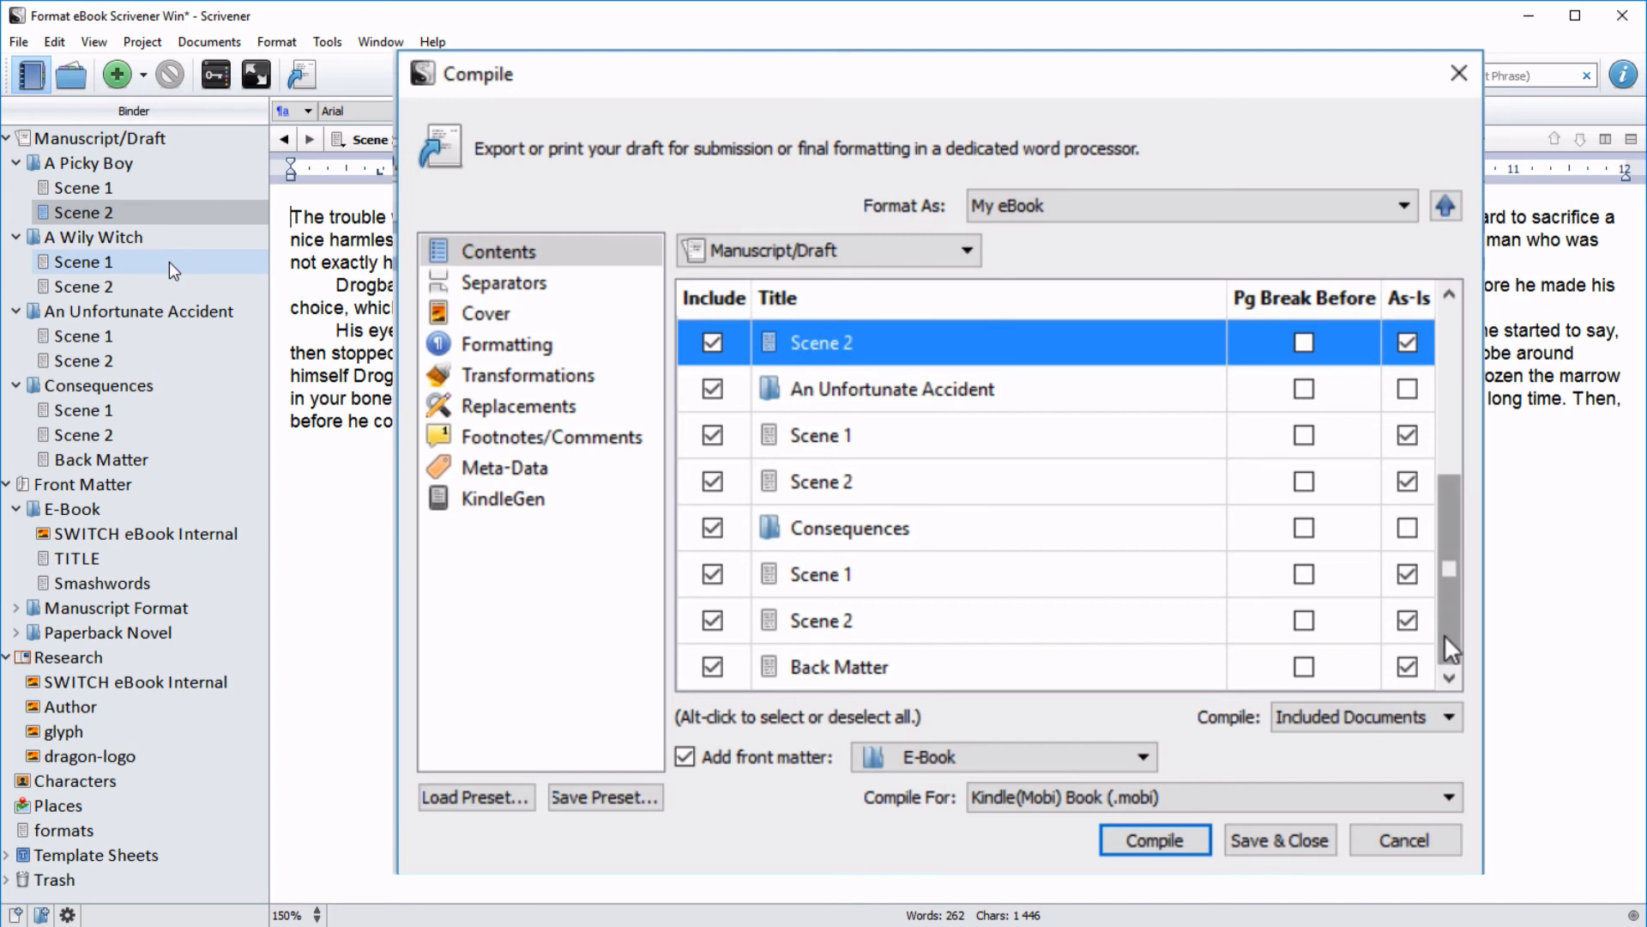
pyautogui.scroll(-3)
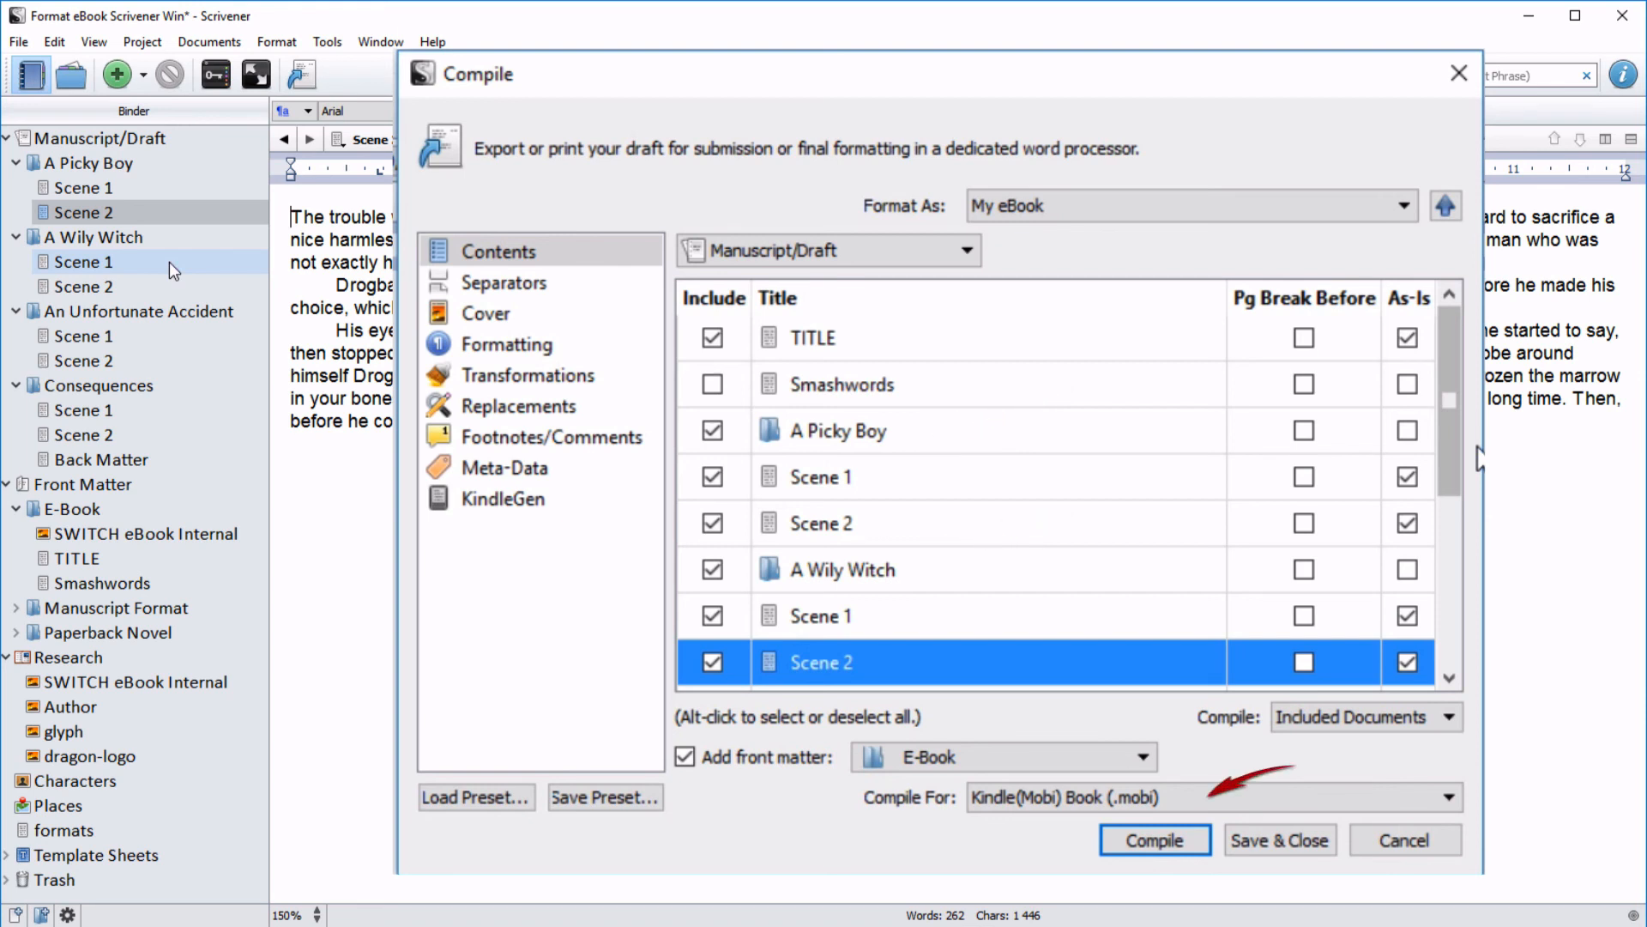
pyautogui.click(1153, 839)
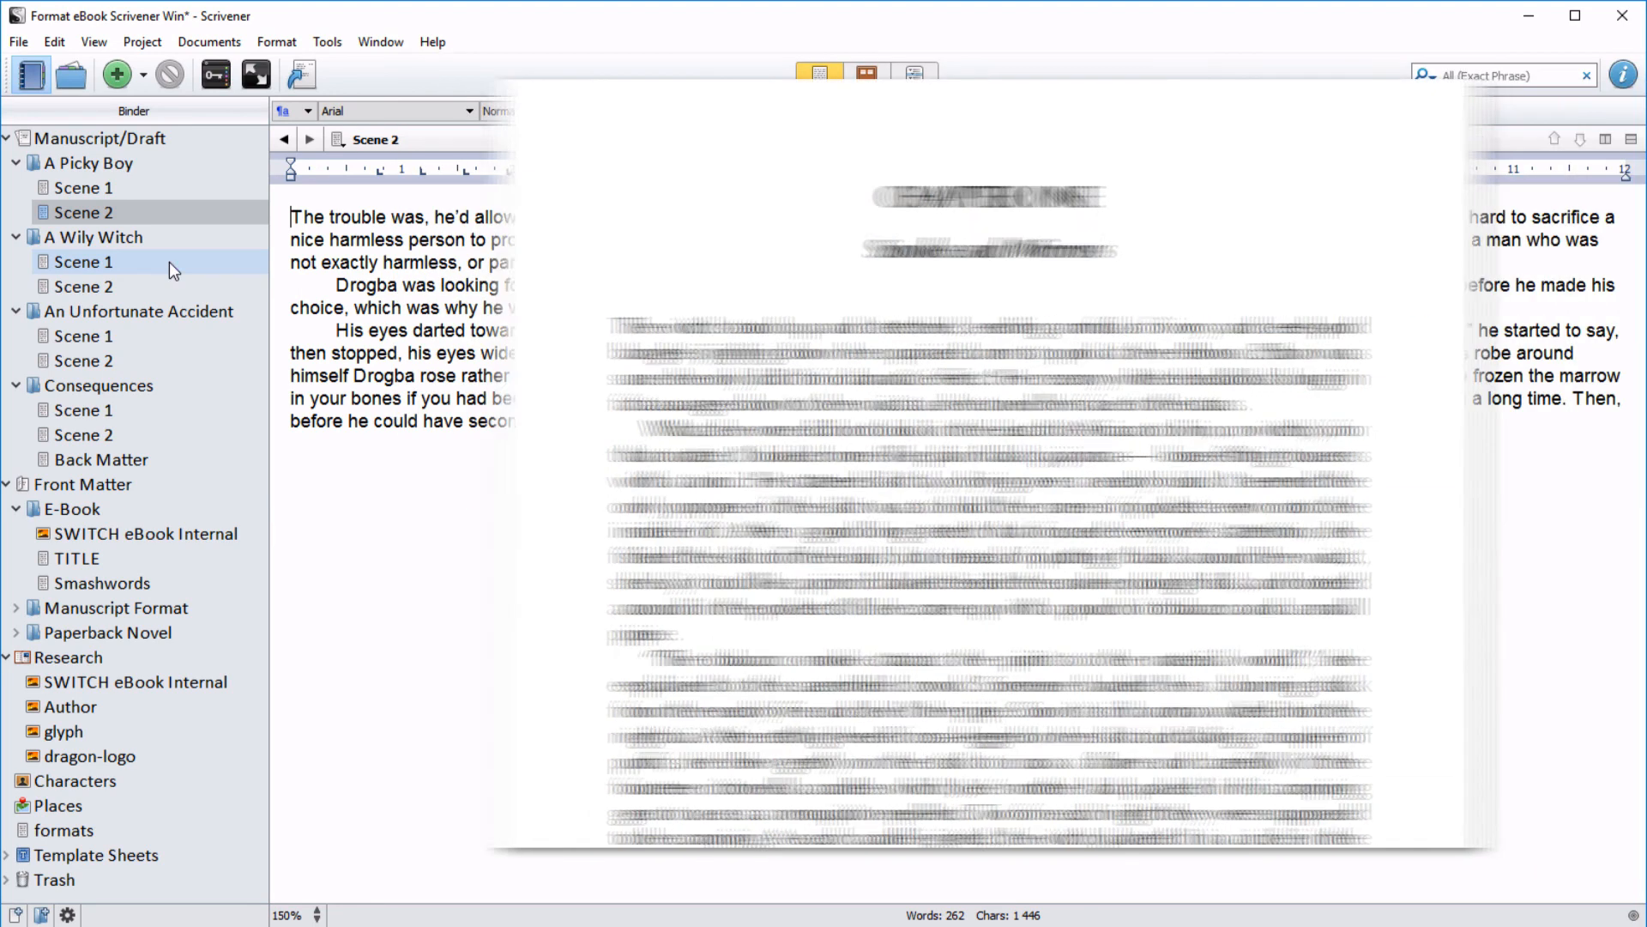